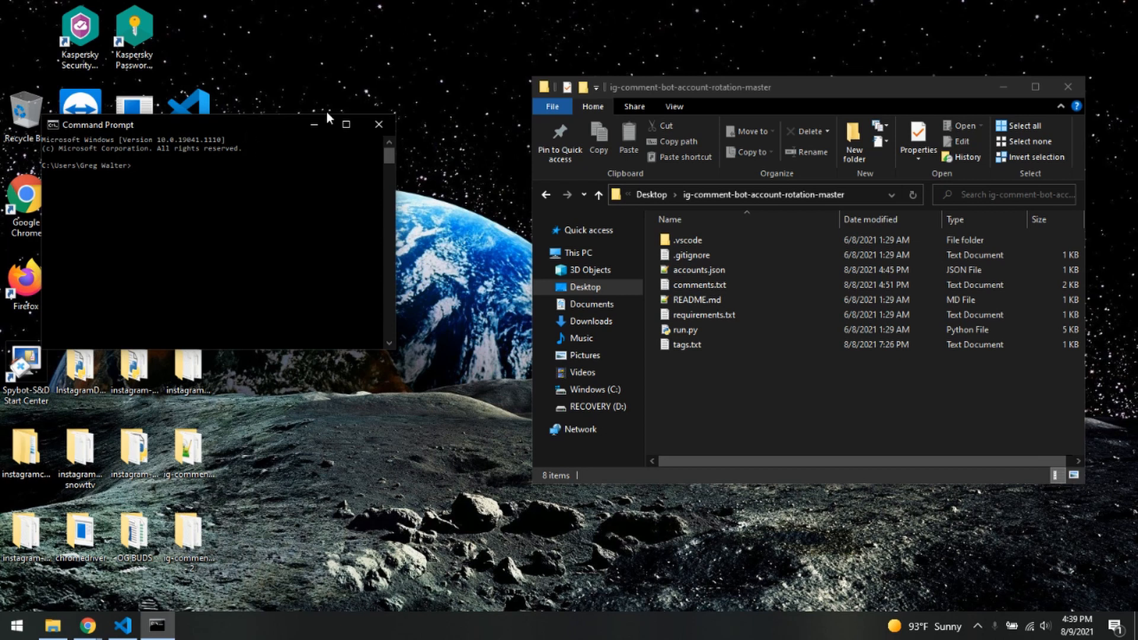
mouse_move(354, 57)
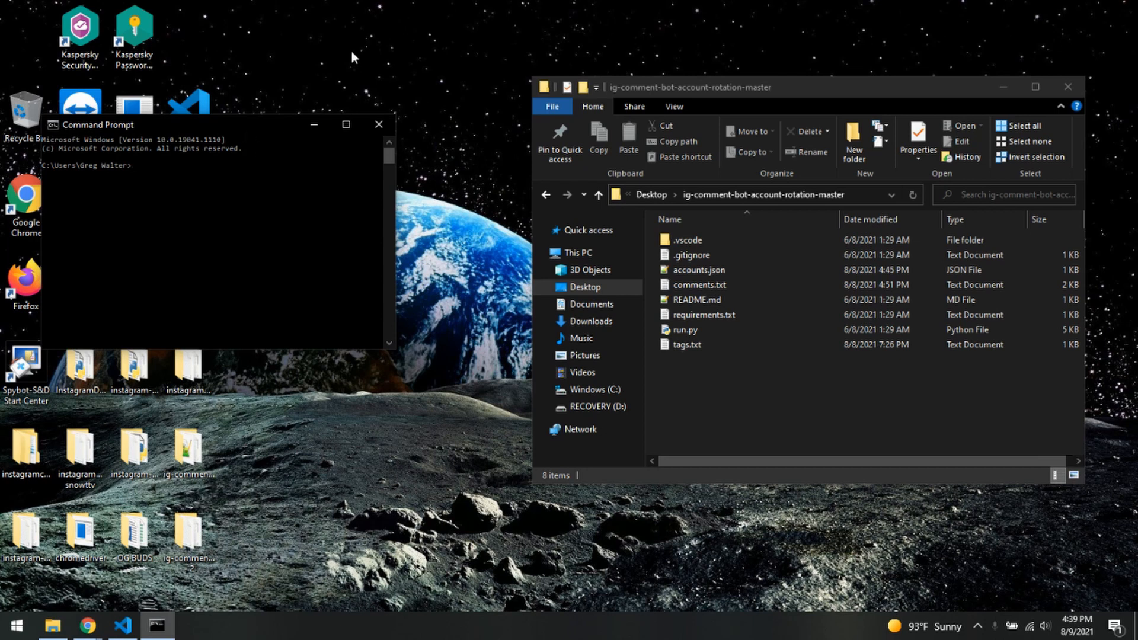
mouse_move(360, 52)
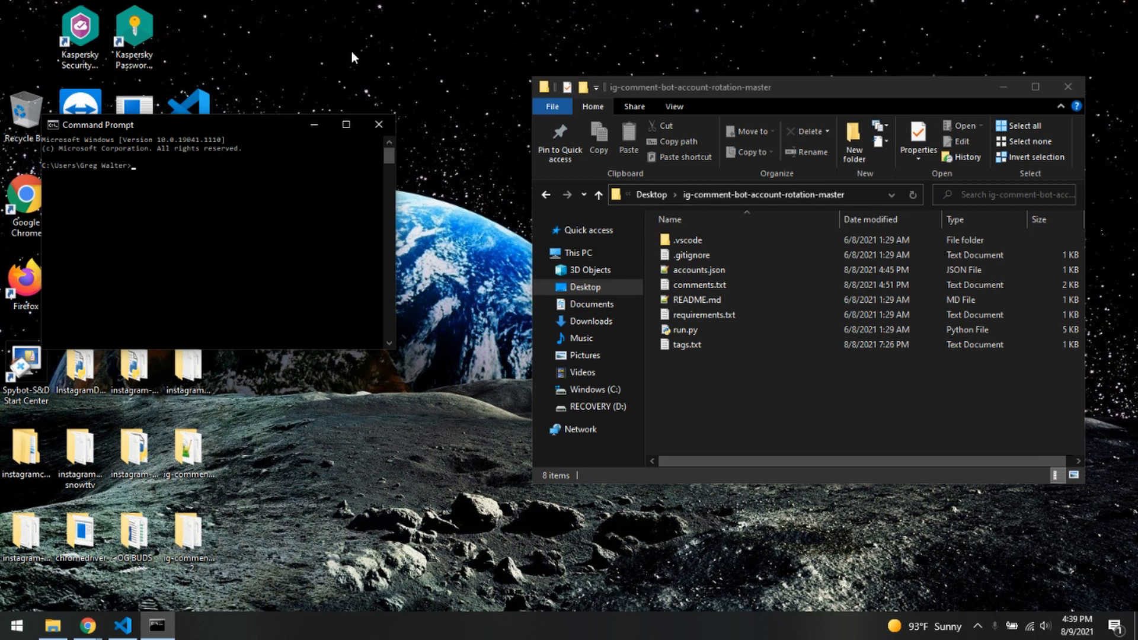
mouse_move(361, 53)
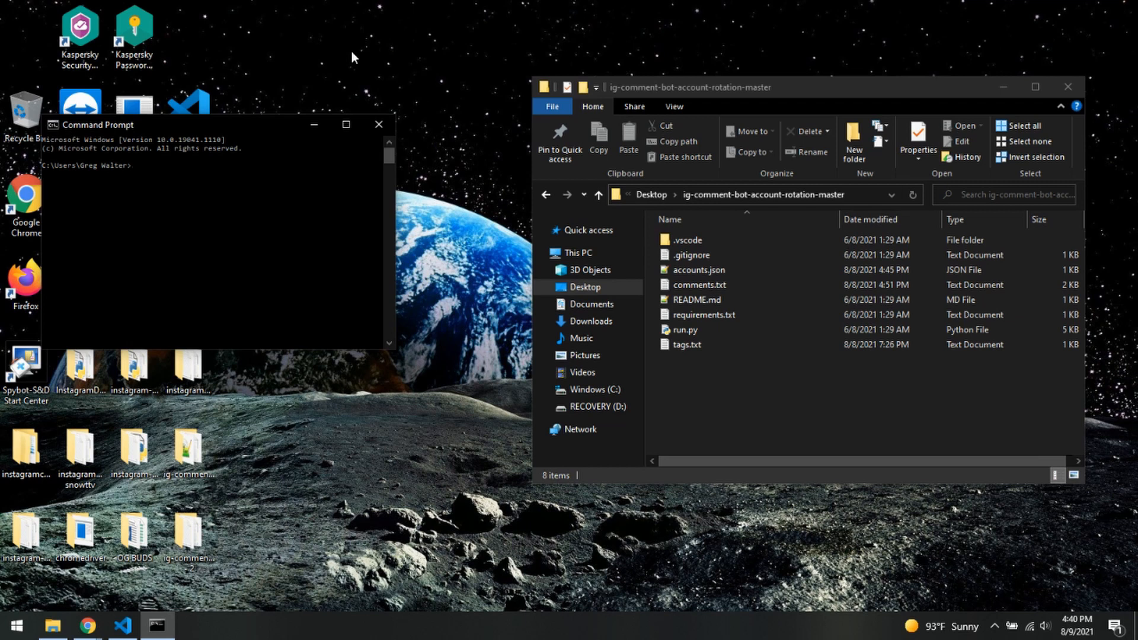
mouse_move(243, 128)
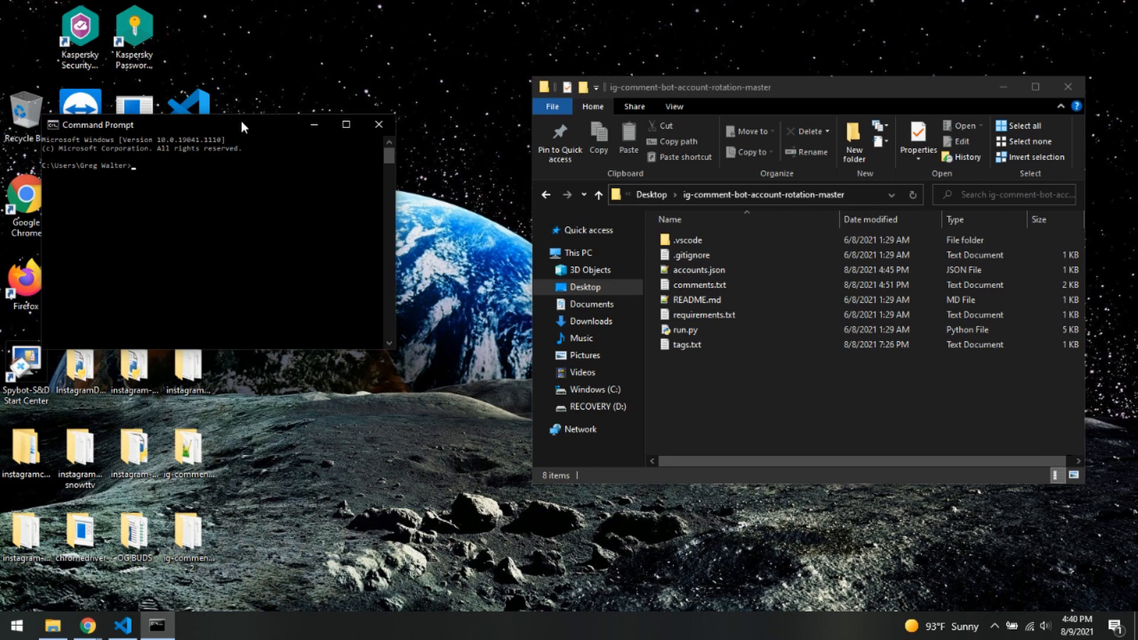
mouse_move(87, 625)
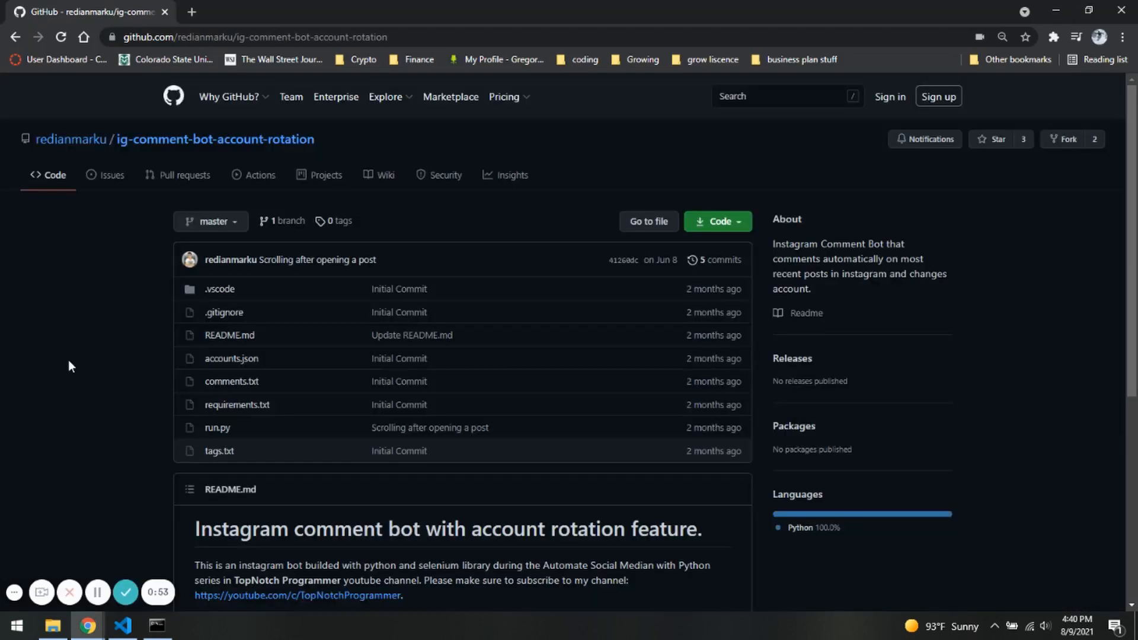
mouse_move(119, 295)
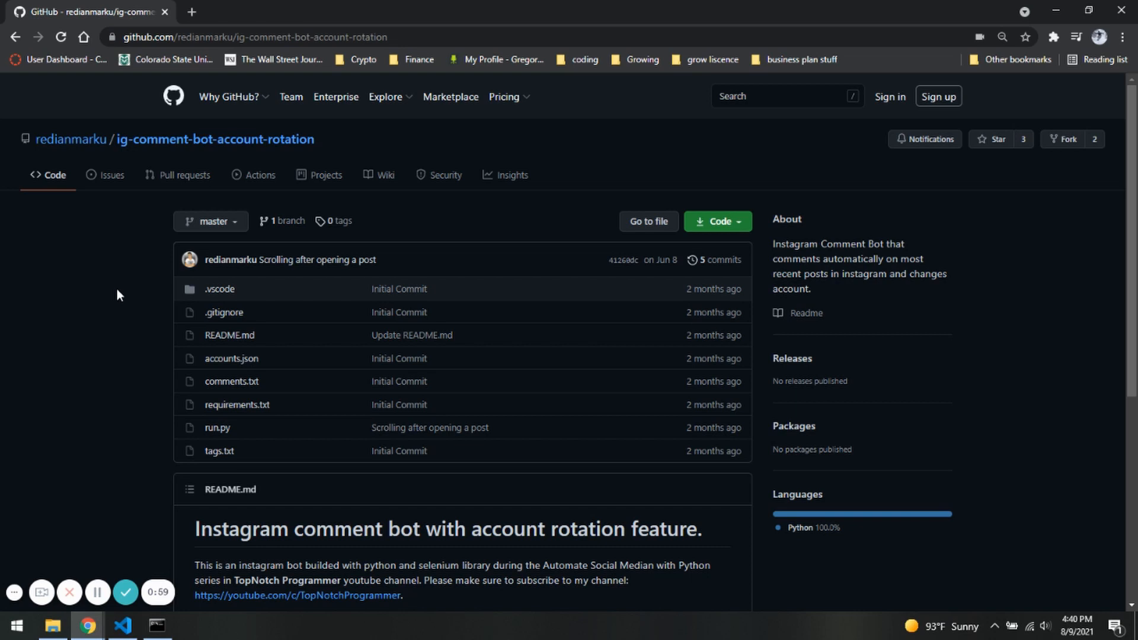
mouse_move(282, 221)
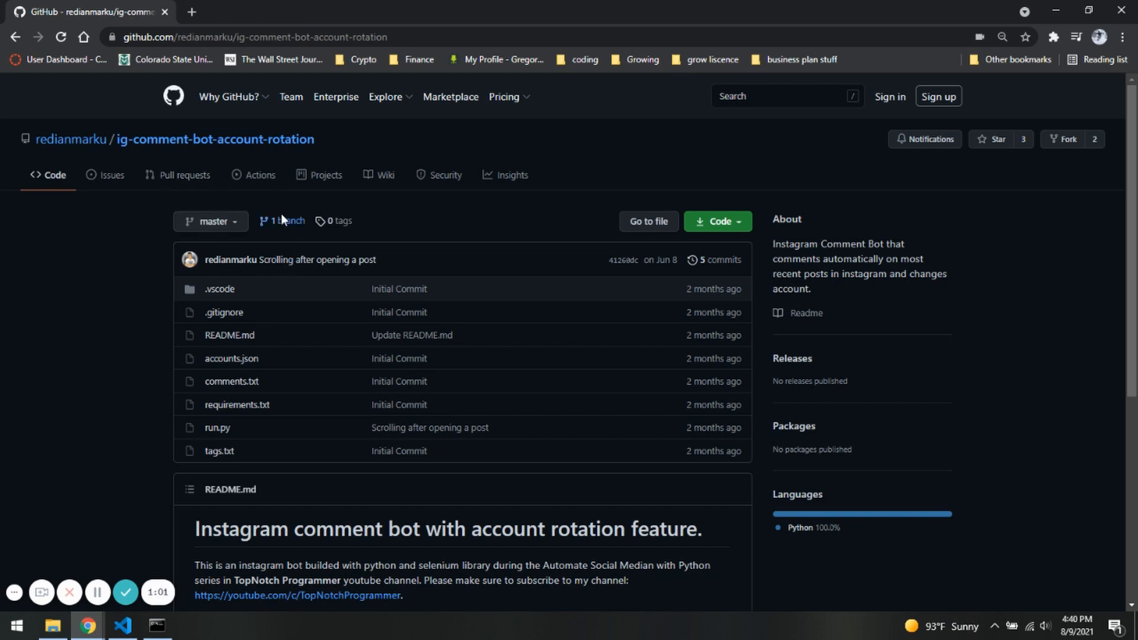
mouse_move(68, 297)
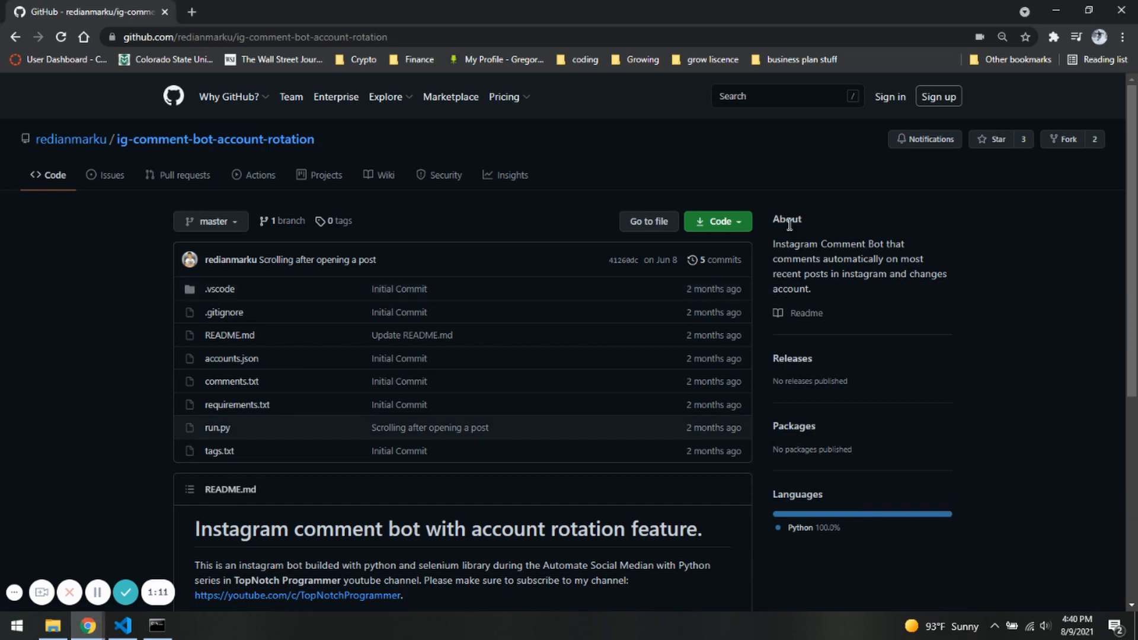
mouse_move(654, 161)
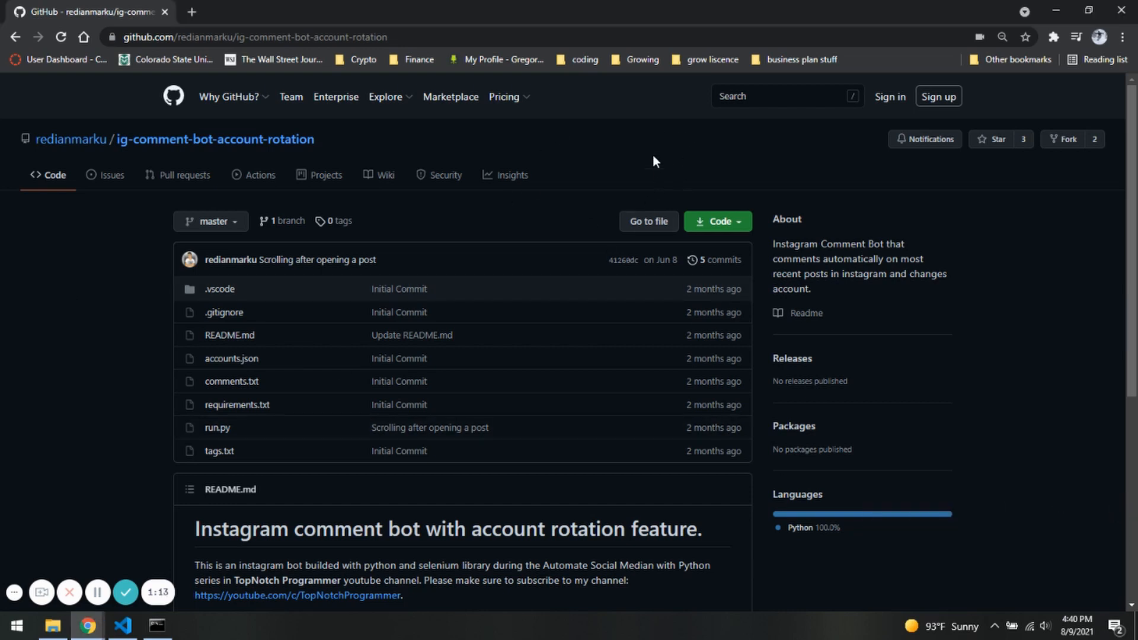
mouse_move(680, 224)
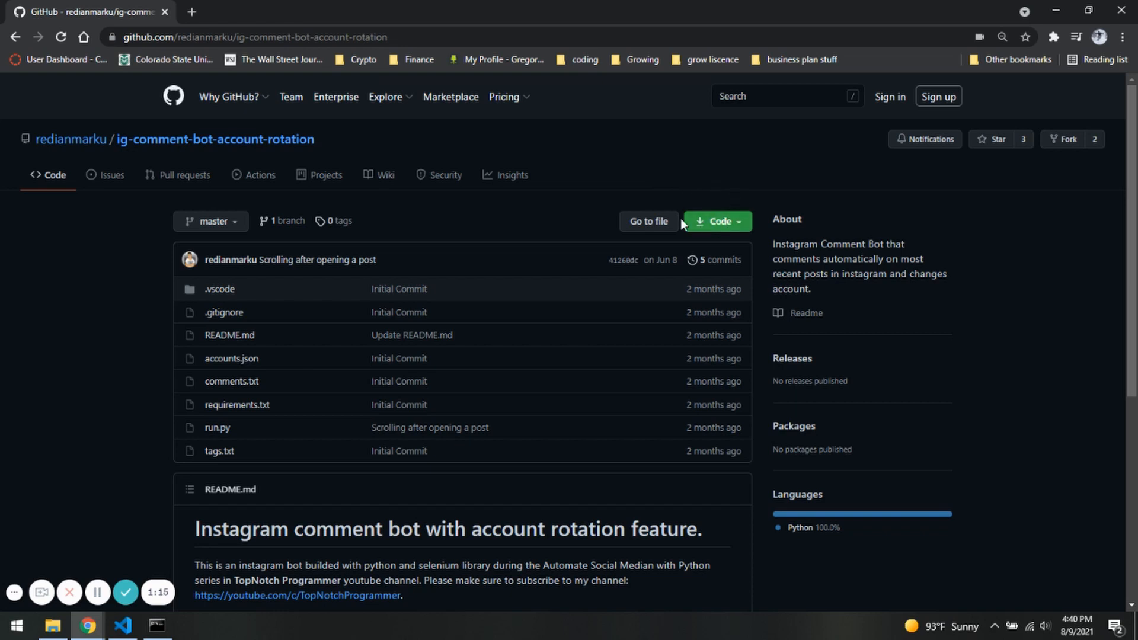
- Download the repository as a ZIP from the Code menu and open the downloaded archive
left_click(716, 222)
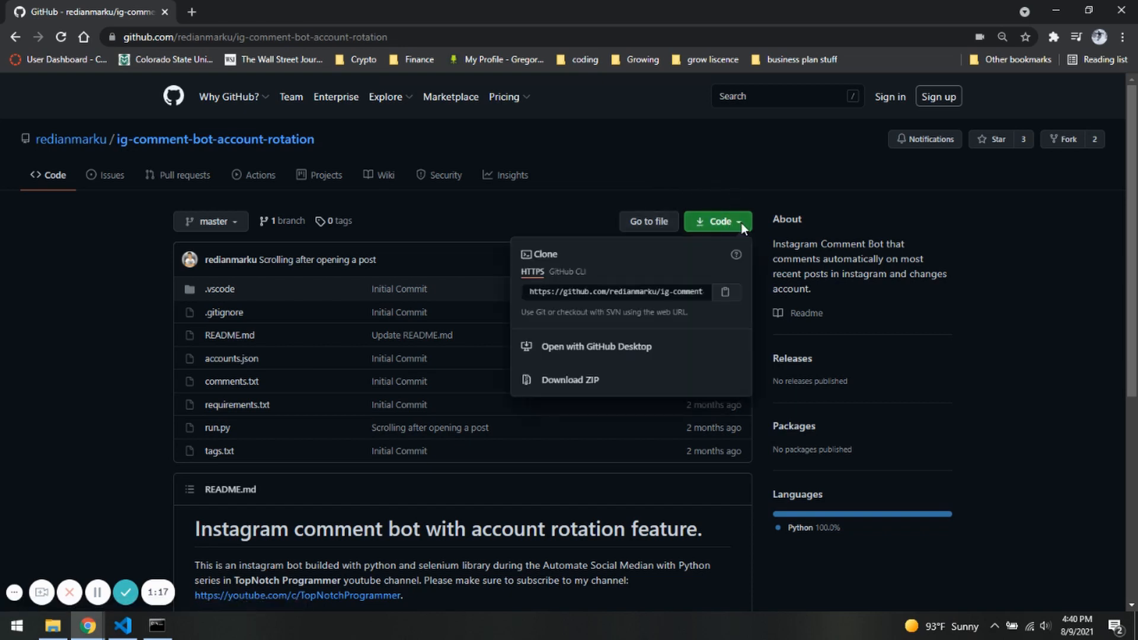
mouse_move(571, 380)
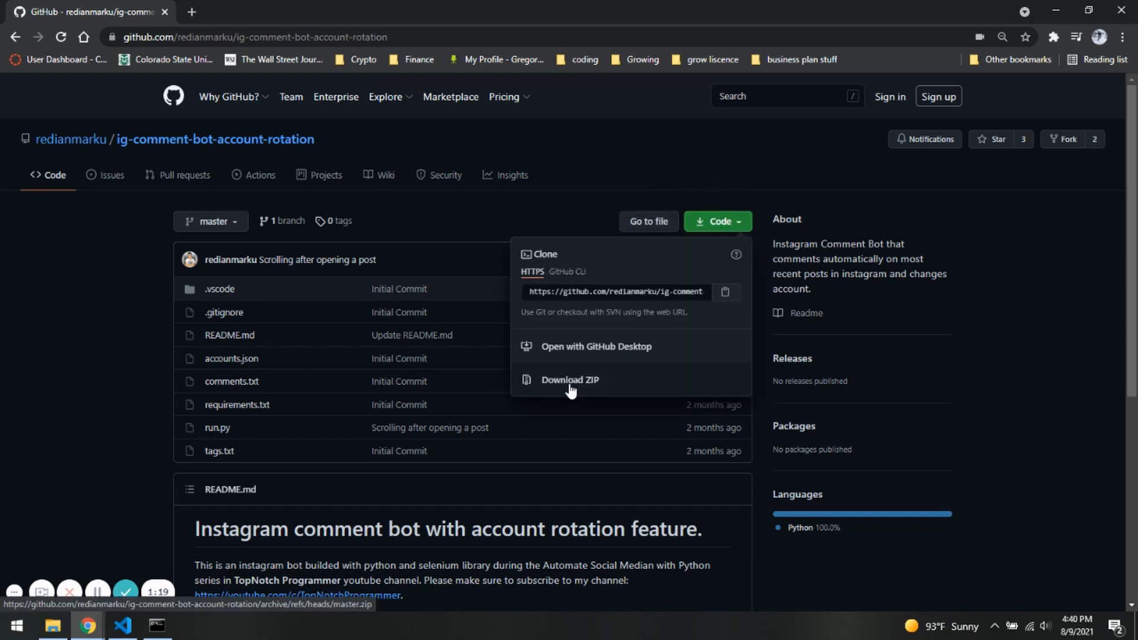
left_click(570, 380)
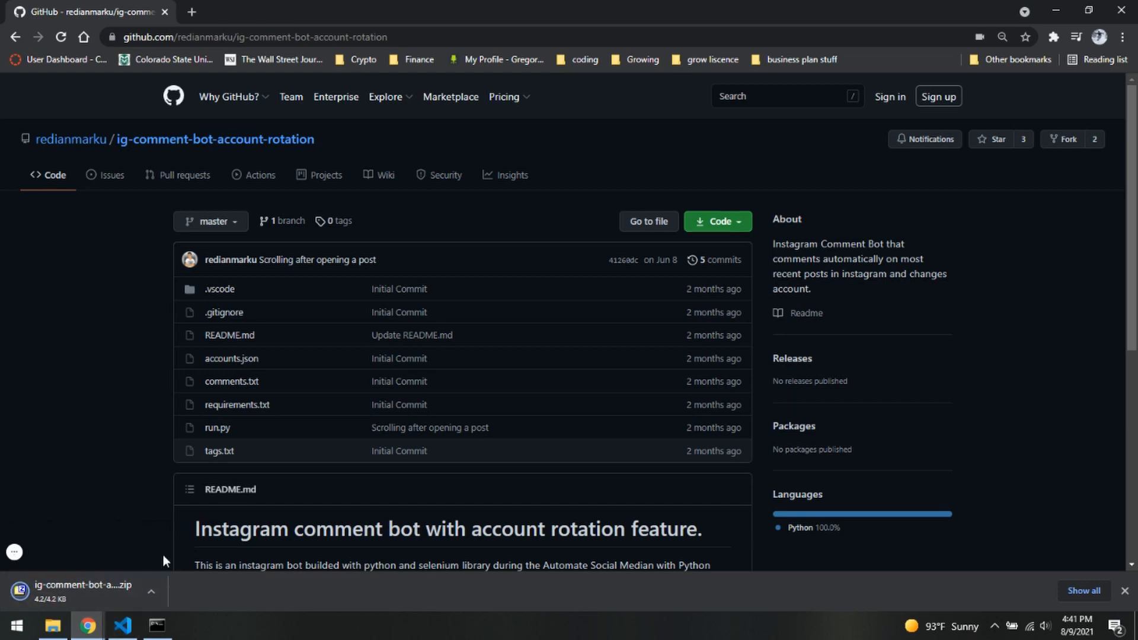
mouse_move(1056, 11)
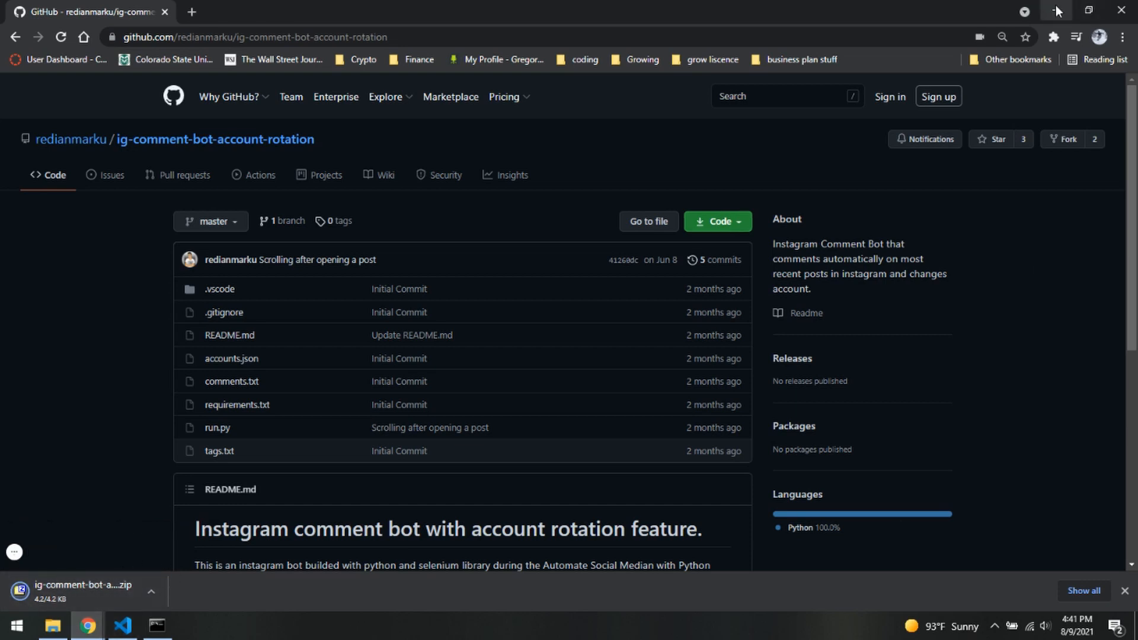
left_click(82, 591)
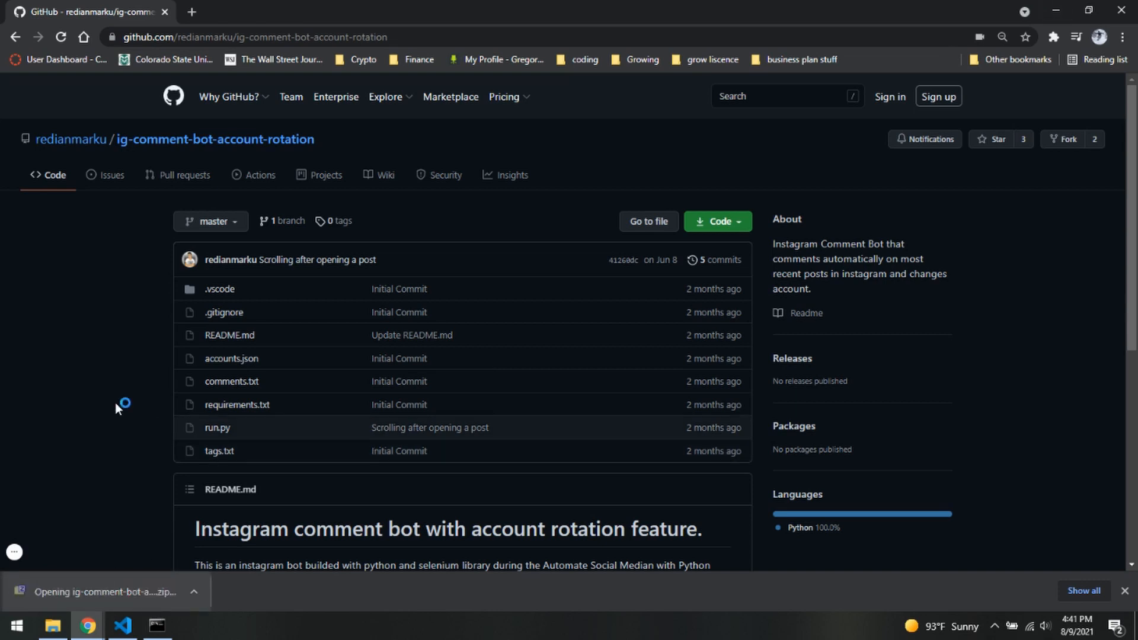
- Move the ig-comment-bot-account-rotation-master folder from the archive to the Desktop via Move To
left_click(99, 592)
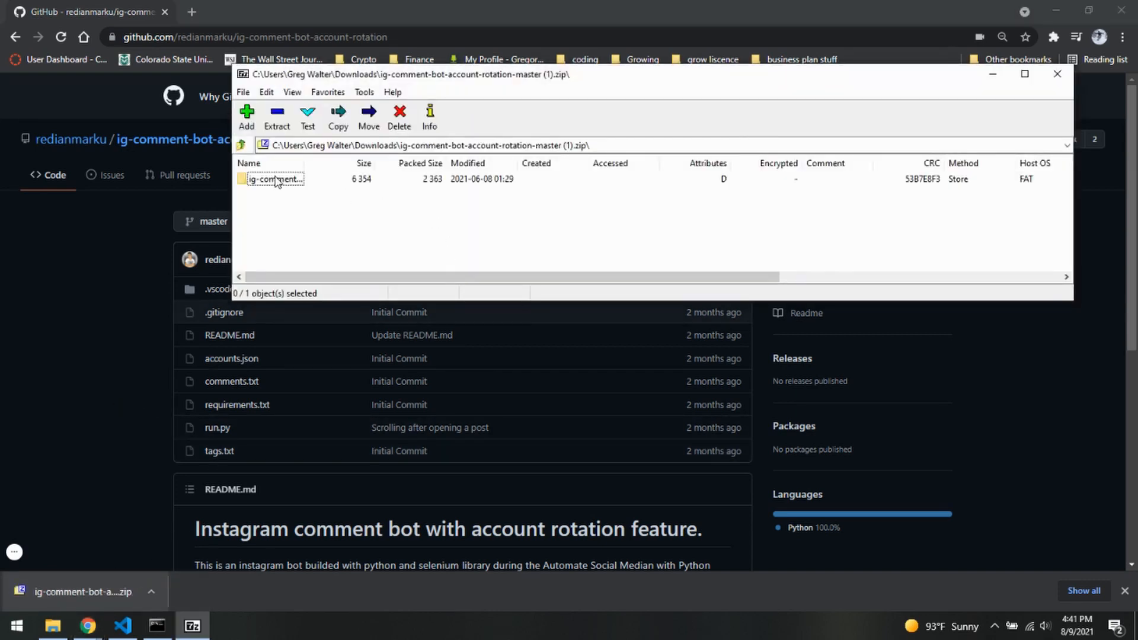
right_click(274, 179)
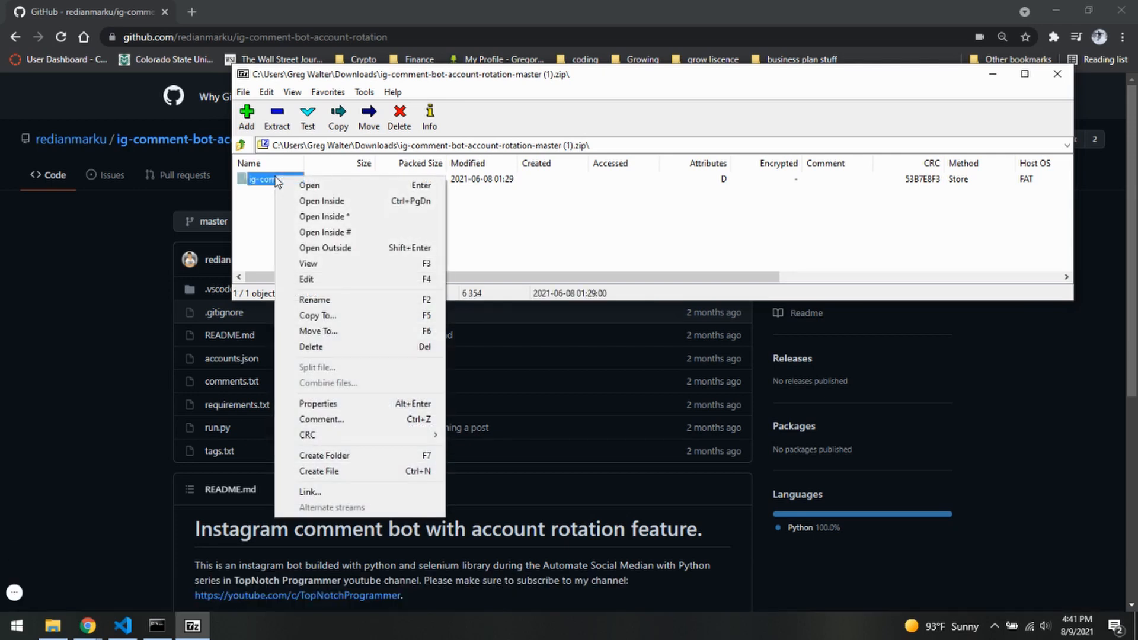
mouse_move(321, 315)
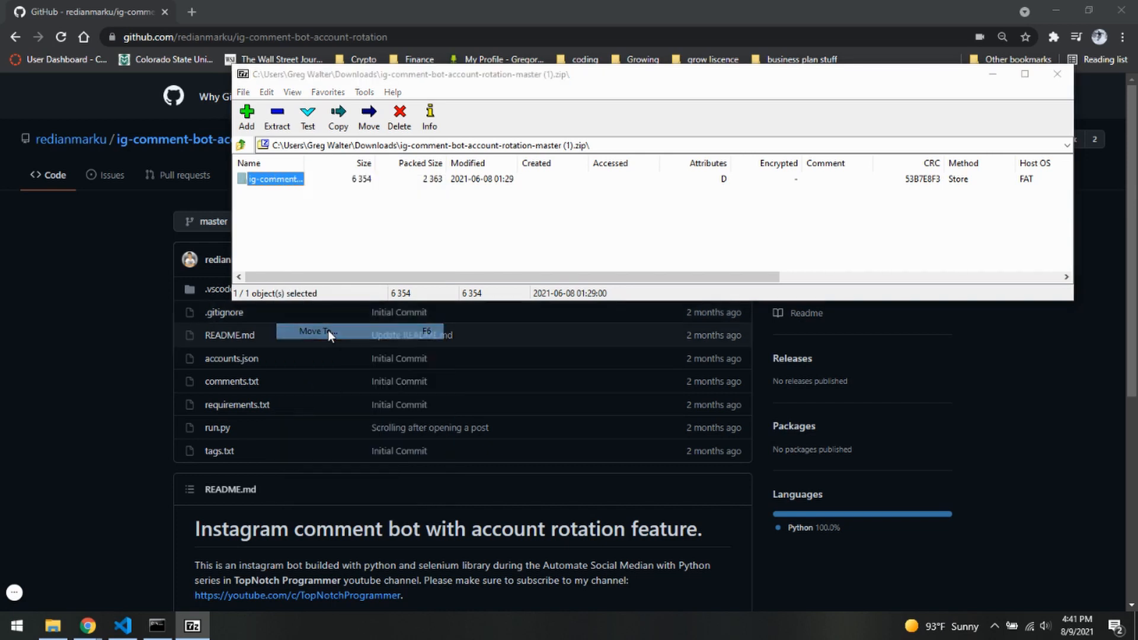
left_click(318, 330)
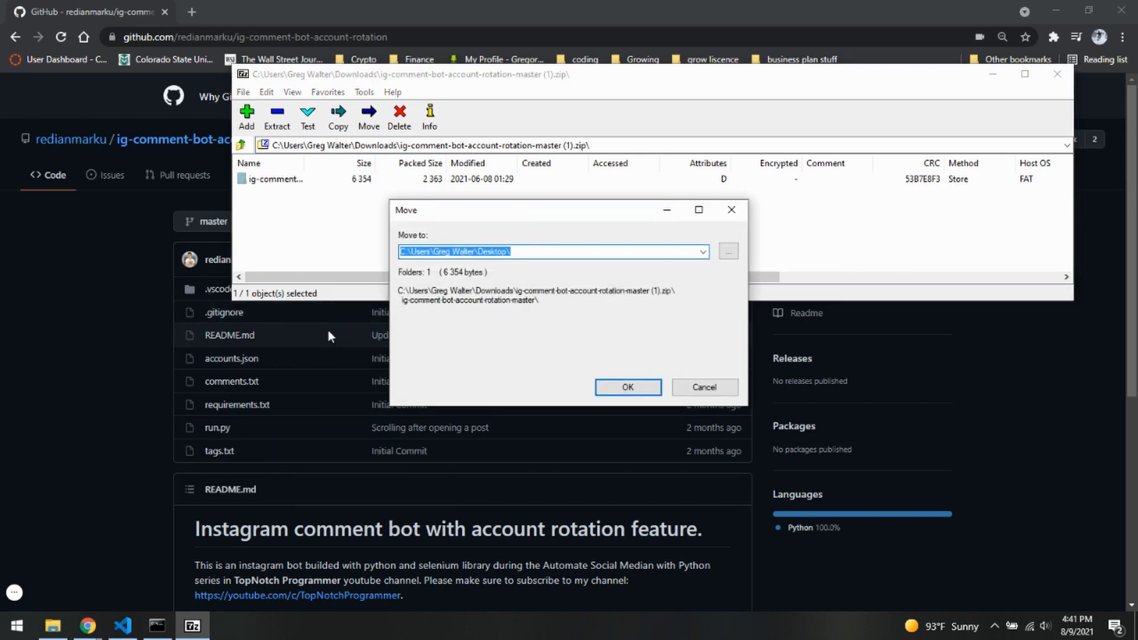
mouse_move(649, 396)
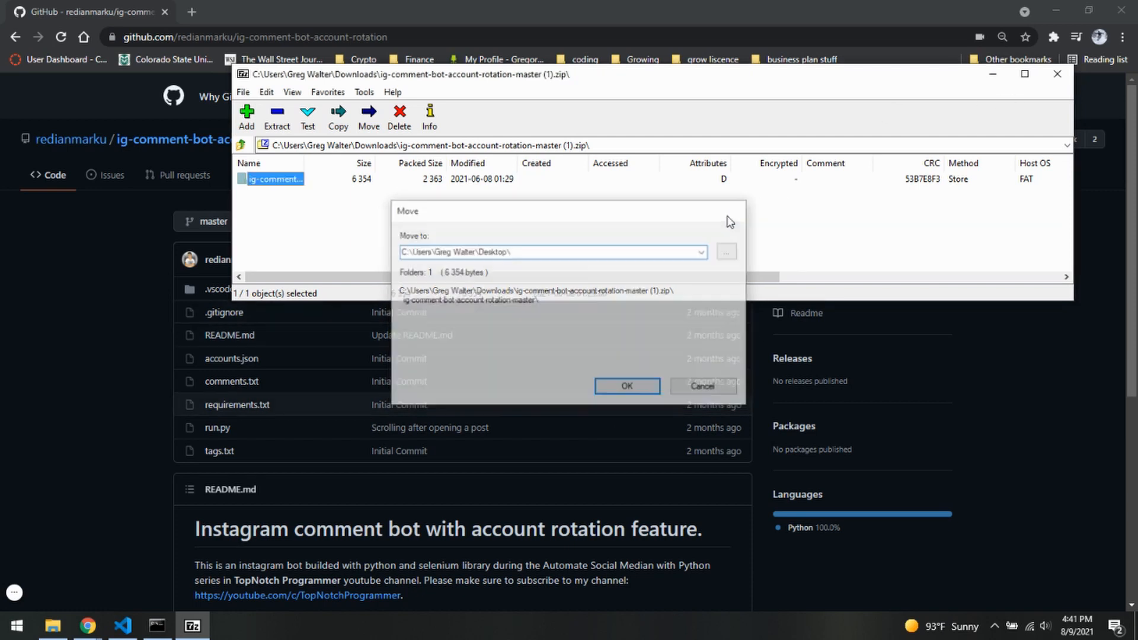
left_click(626, 386)
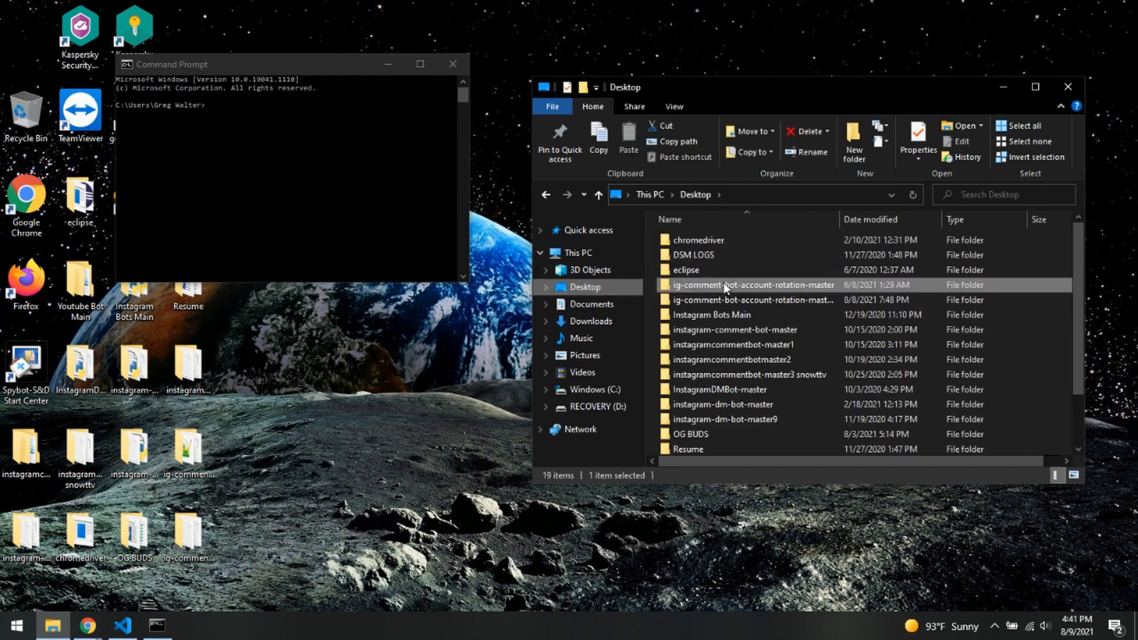
- Open the ig-comment-bot-account-rotation-master folder from the Desktop
double_click(752, 284)
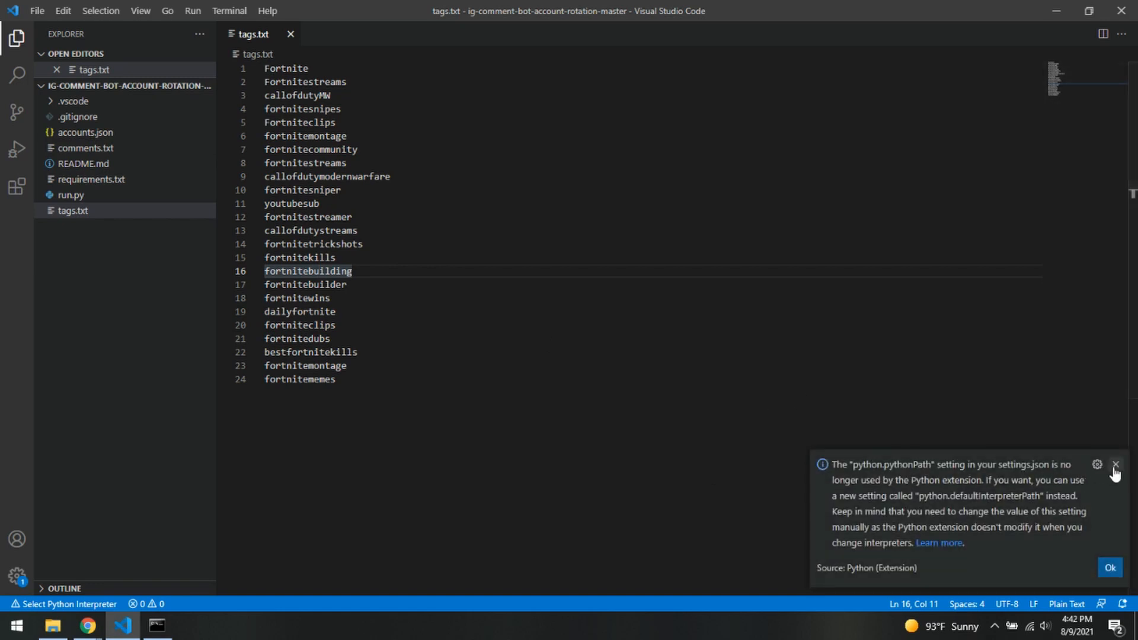
- Dismiss the Python extension notice, close tags.txt and select the .vscode folder
left_click(1116, 465)
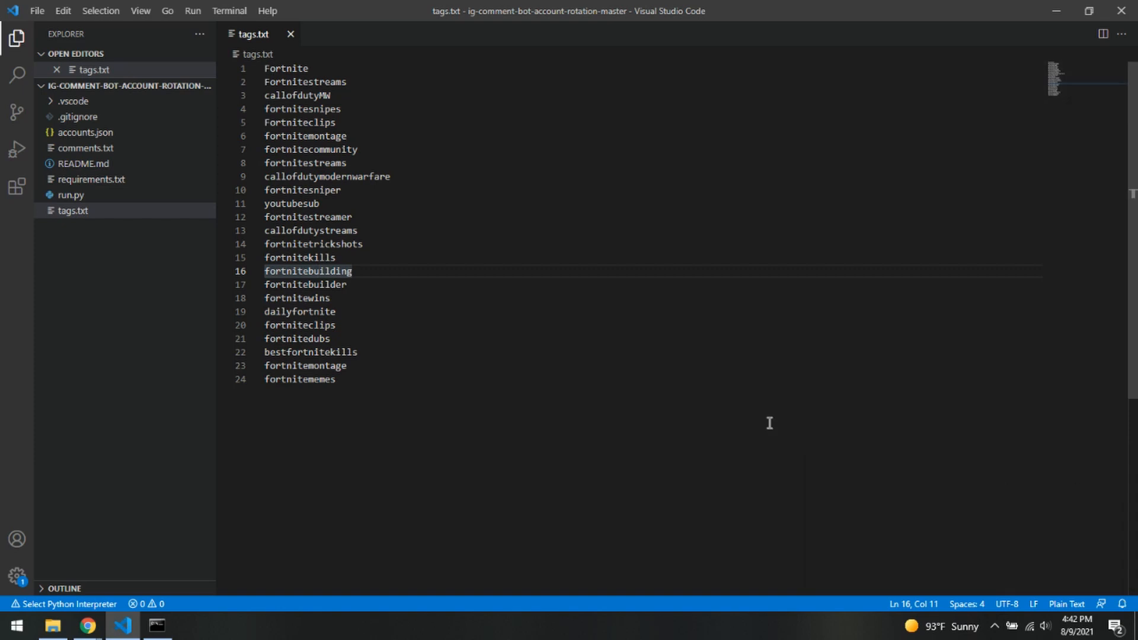
mouse_move(660, 20)
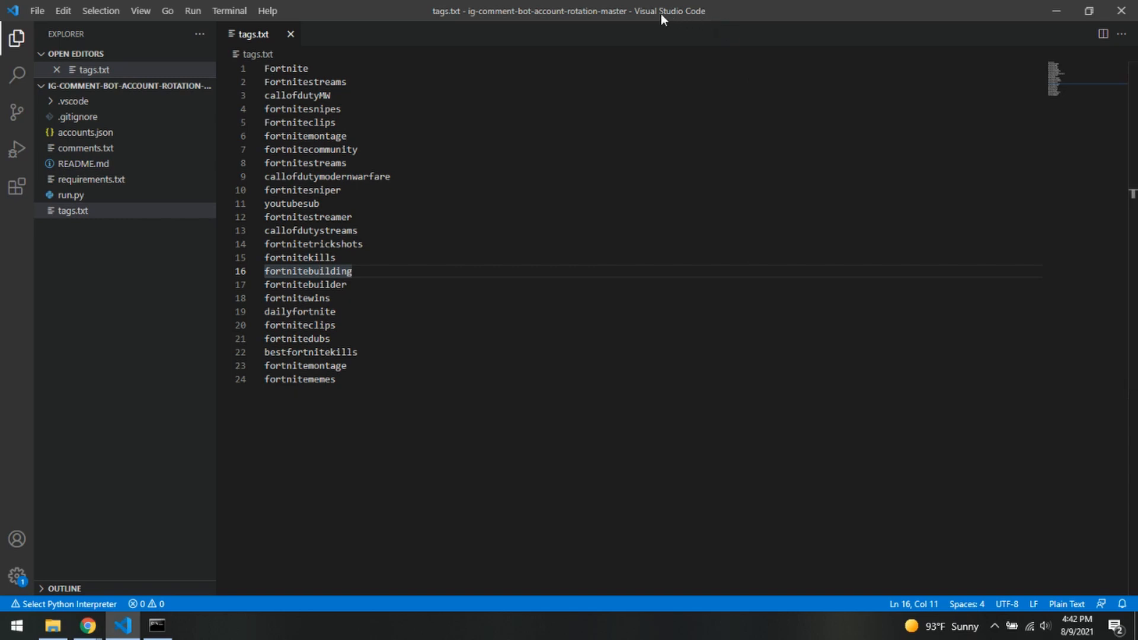
mouse_move(111, 138)
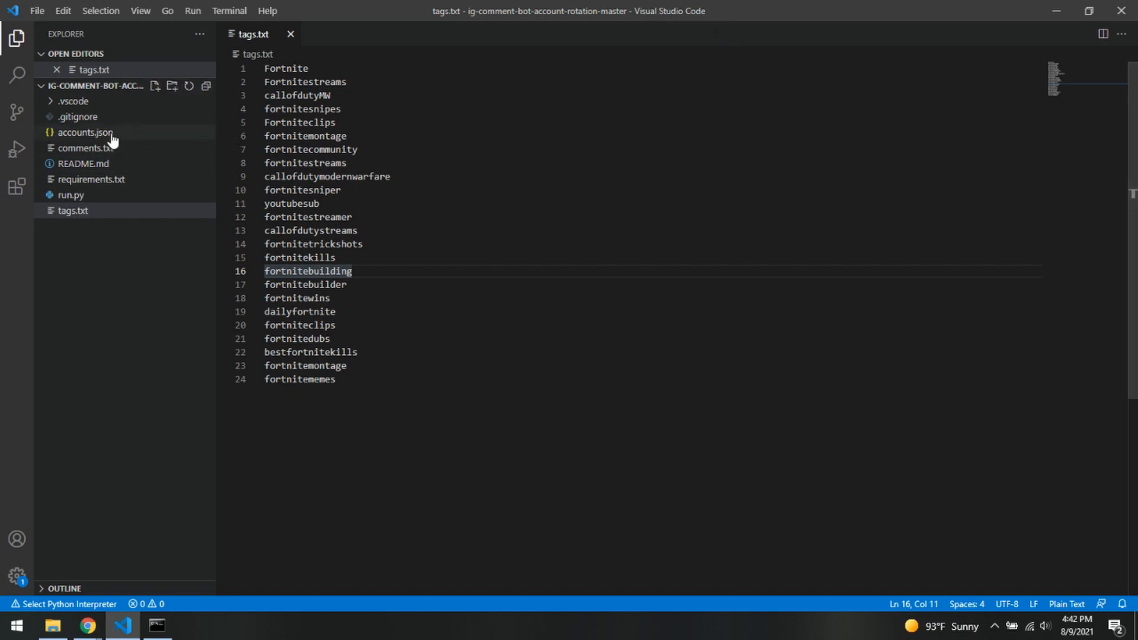
mouse_move(74, 105)
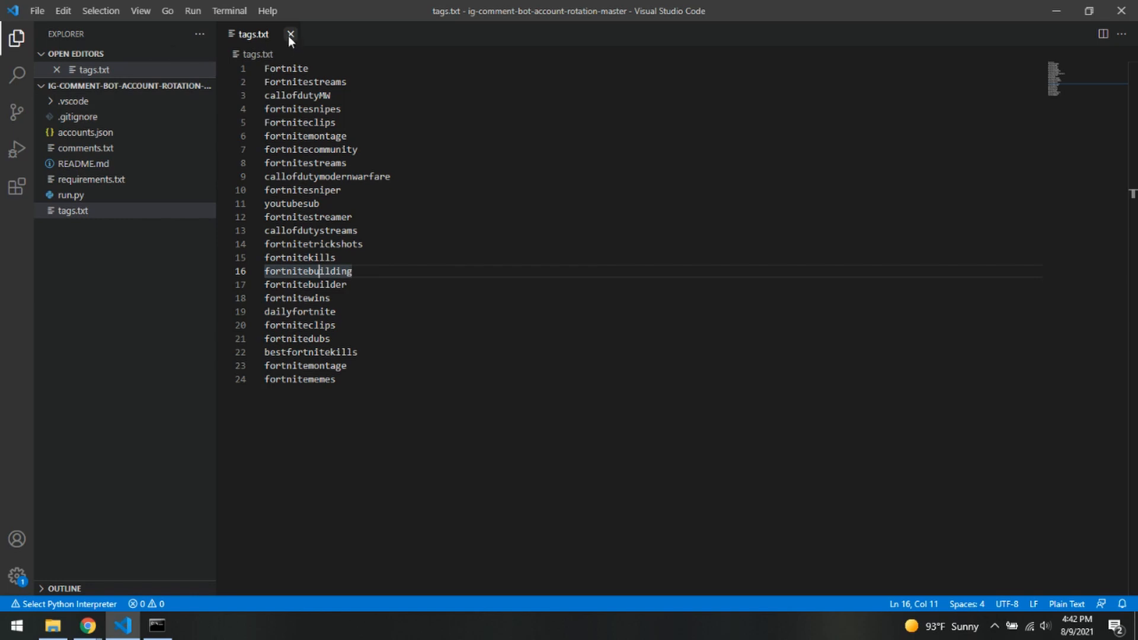
left_click(290, 34)
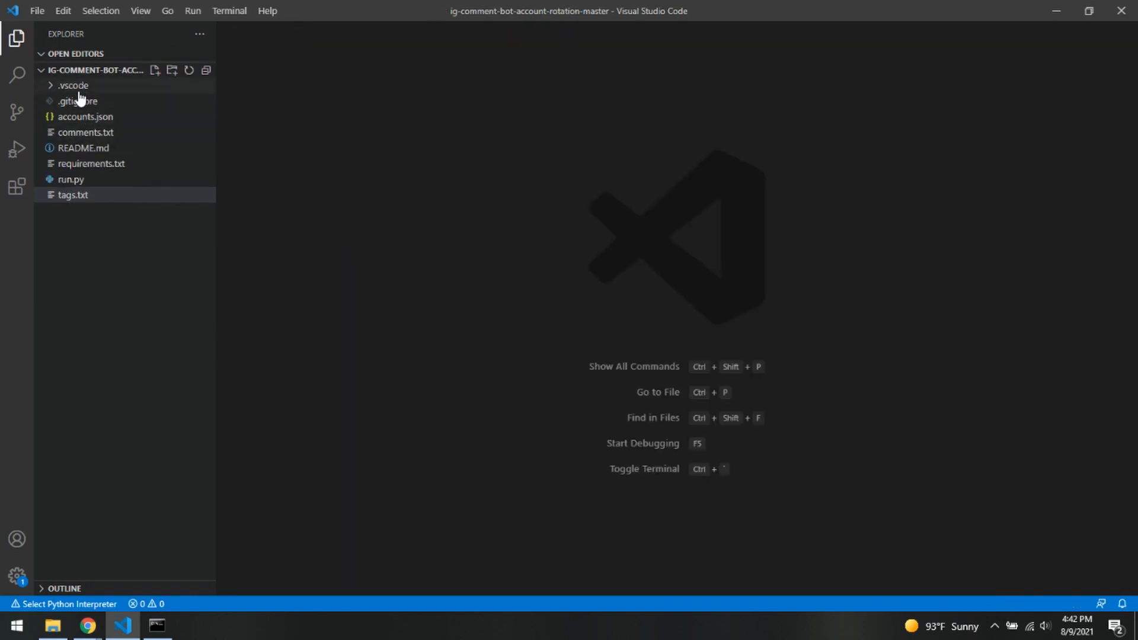
left_click(73, 86)
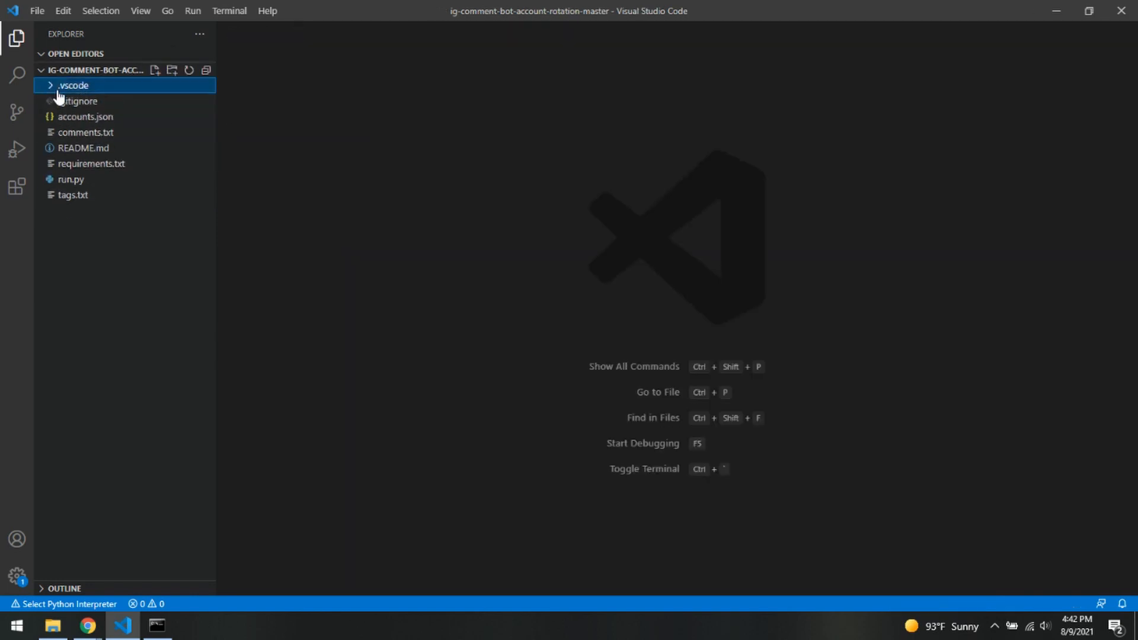
- Check the credentials in accounts.json, then switch to comments.txt
left_click(85, 116)
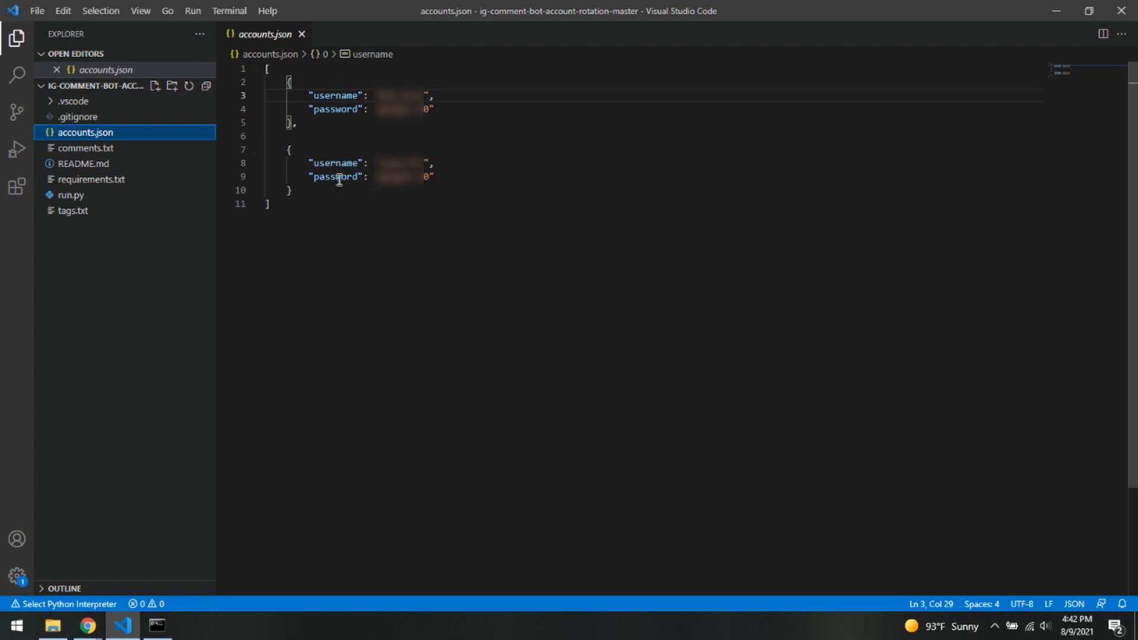
mouse_move(282, 248)
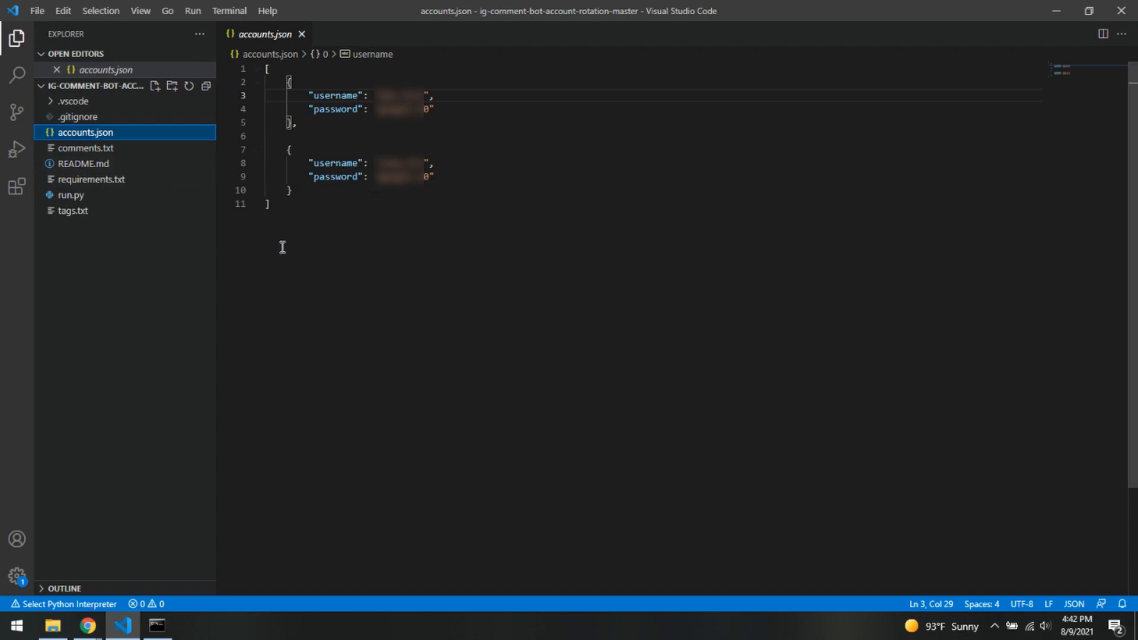
mouse_move(87, 149)
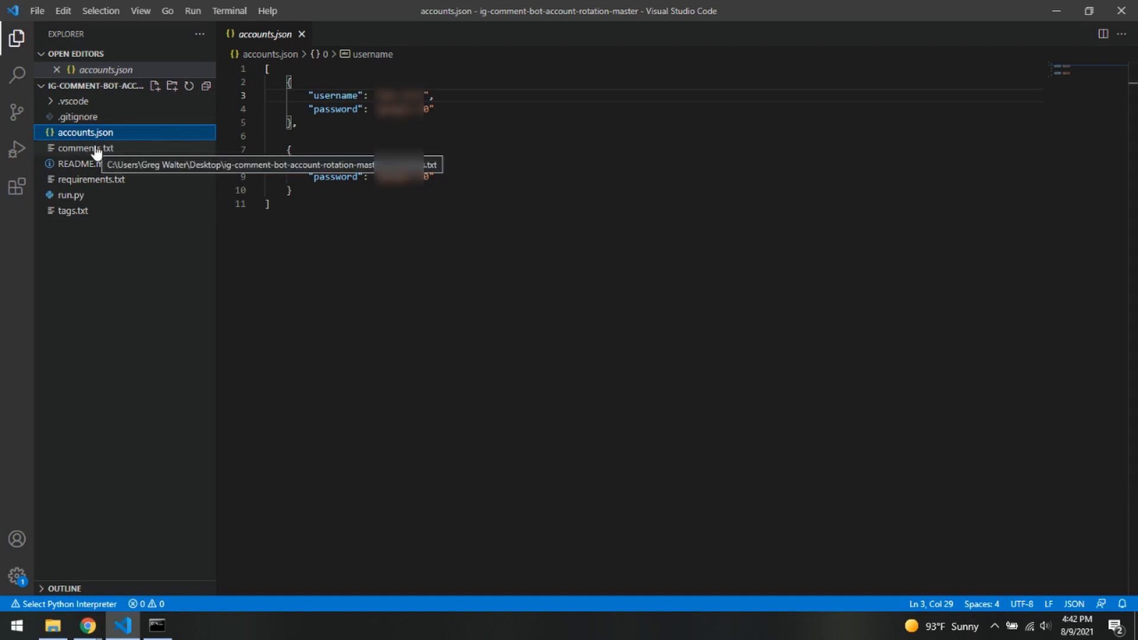
left_click(85, 149)
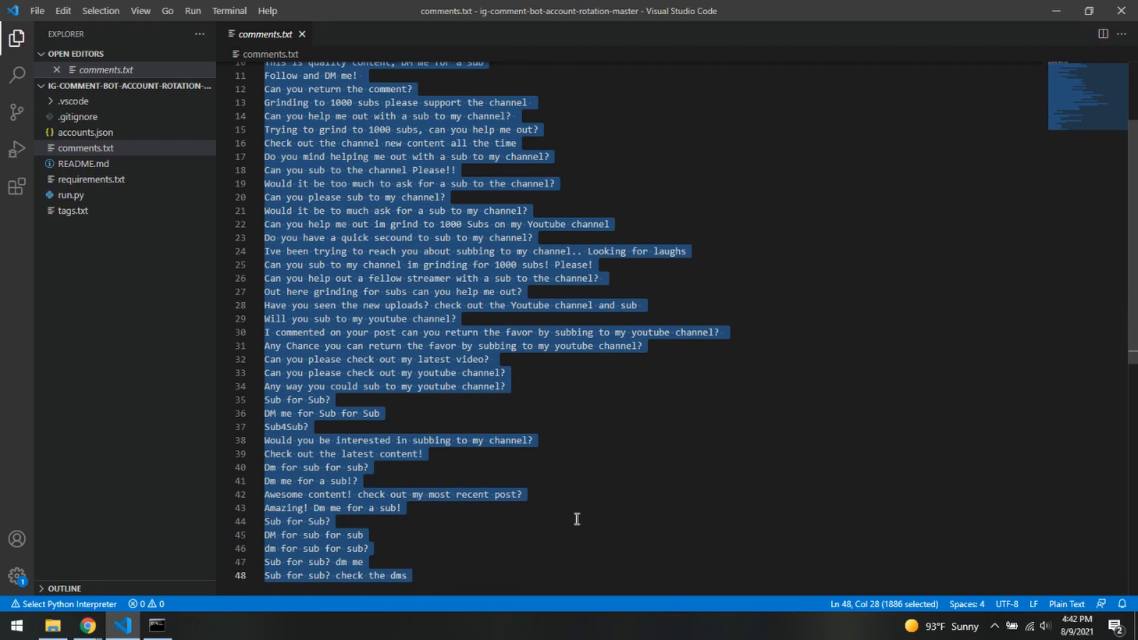
- Deselect the comment lines in comments.txt and close the file
left_click(596, 507)
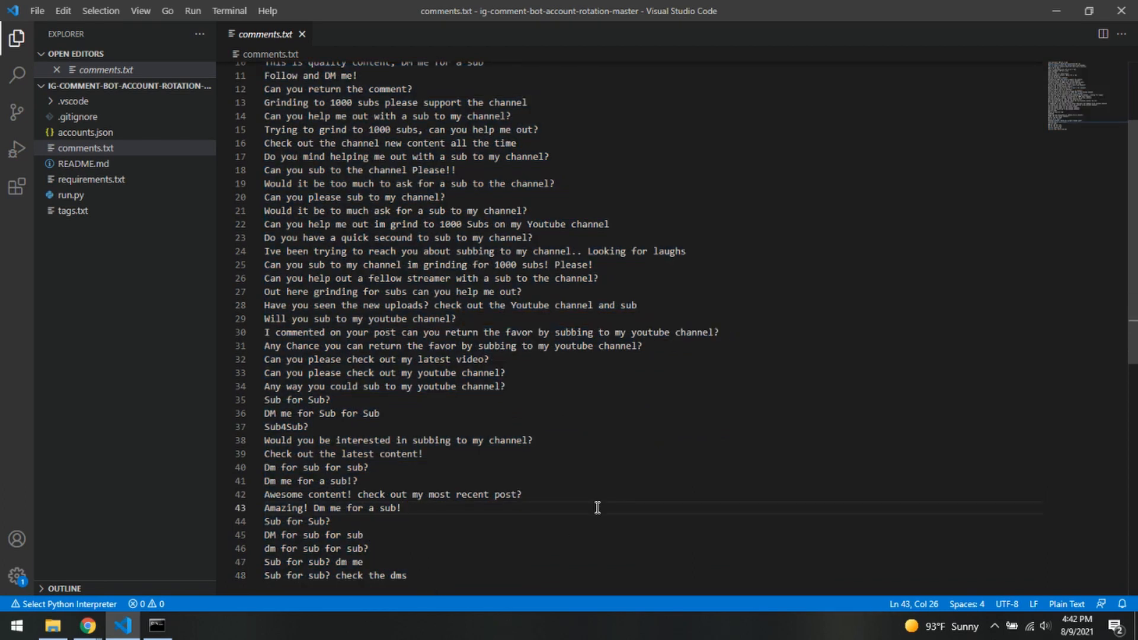
mouse_move(209, 240)
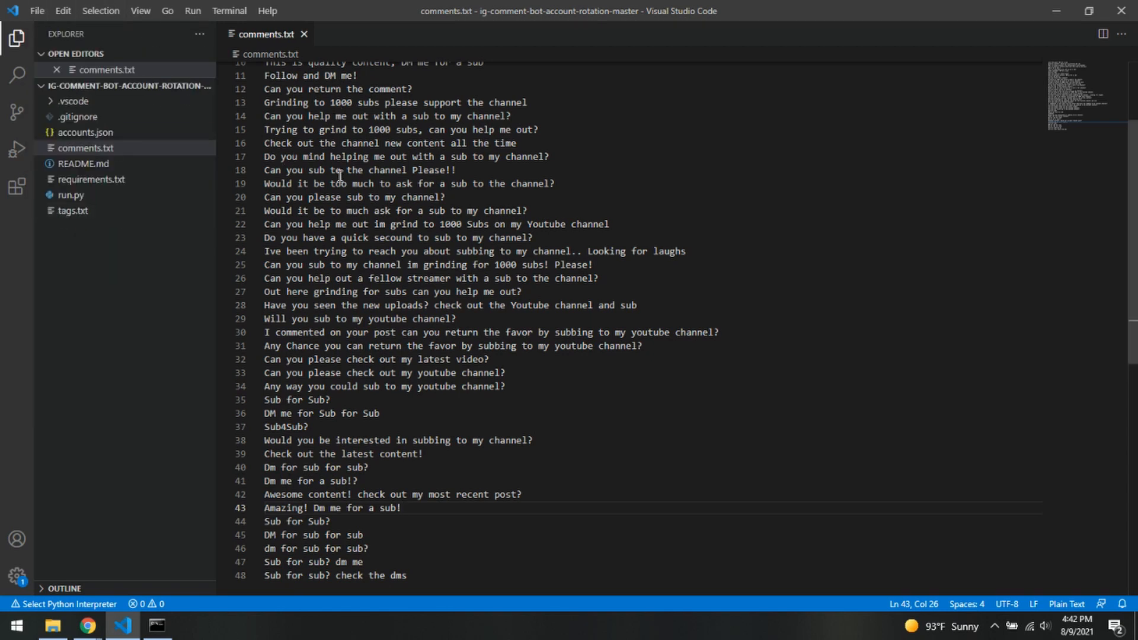
mouse_move(305, 34)
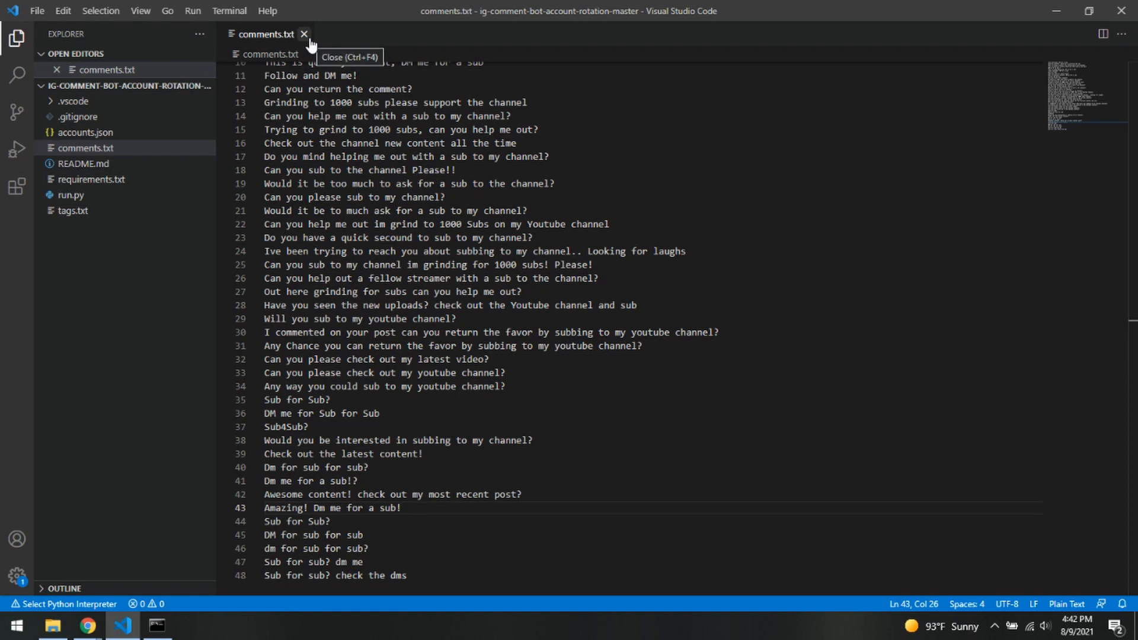
left_click(303, 35)
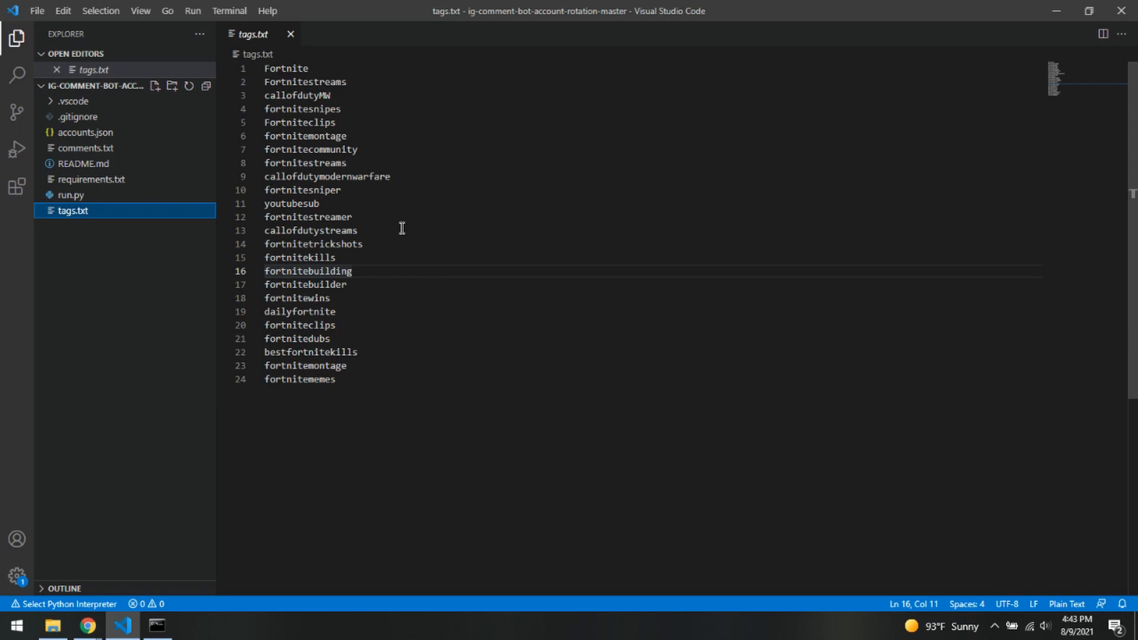
mouse_move(98, 195)
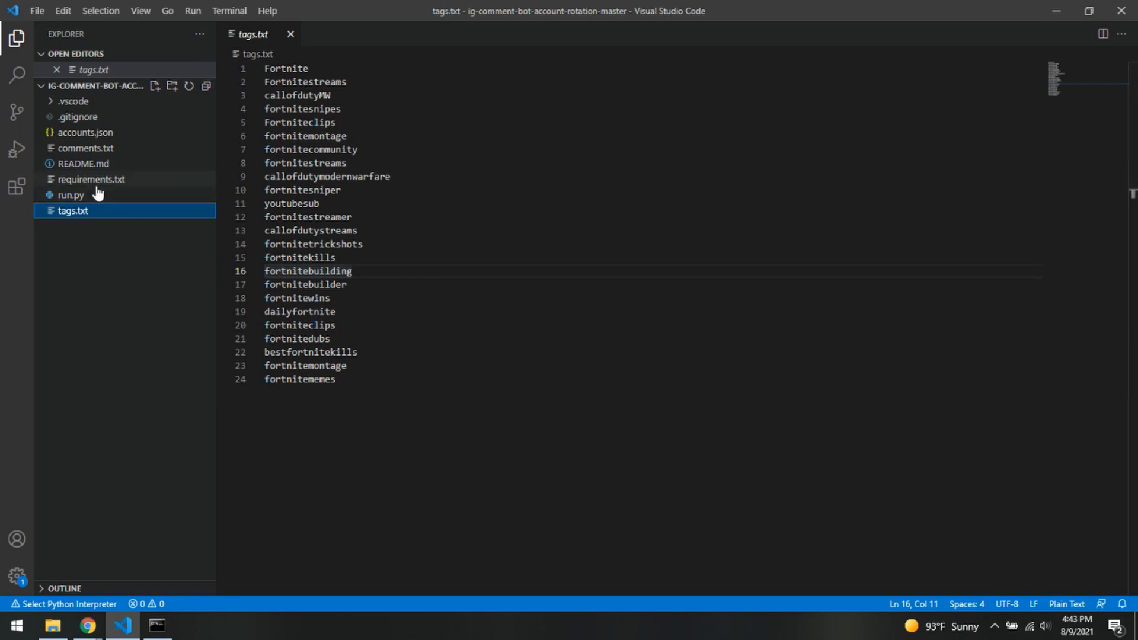
mouse_move(91, 179)
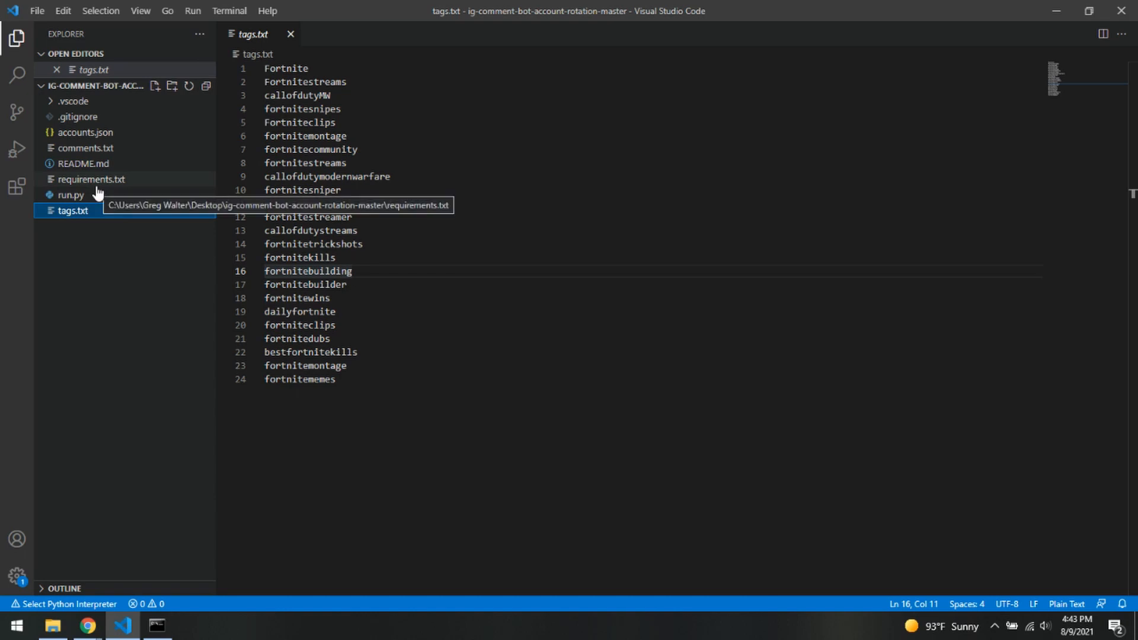
- Open requirements.txt with its pinned packages such as selenium and requests
left_click(91, 179)
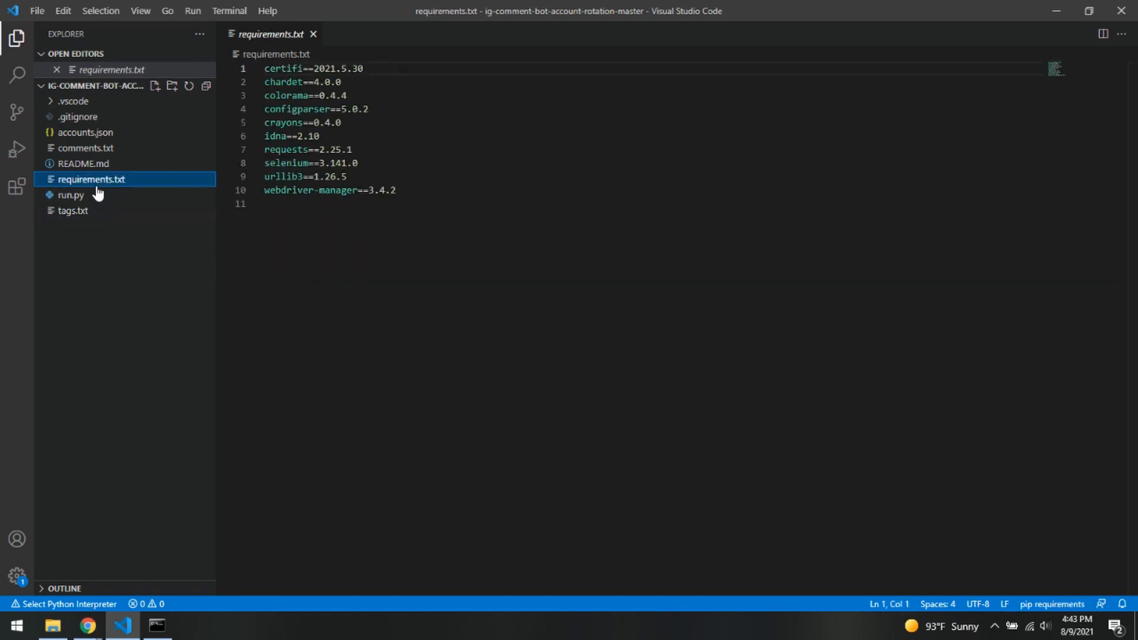
mouse_move(516, 24)
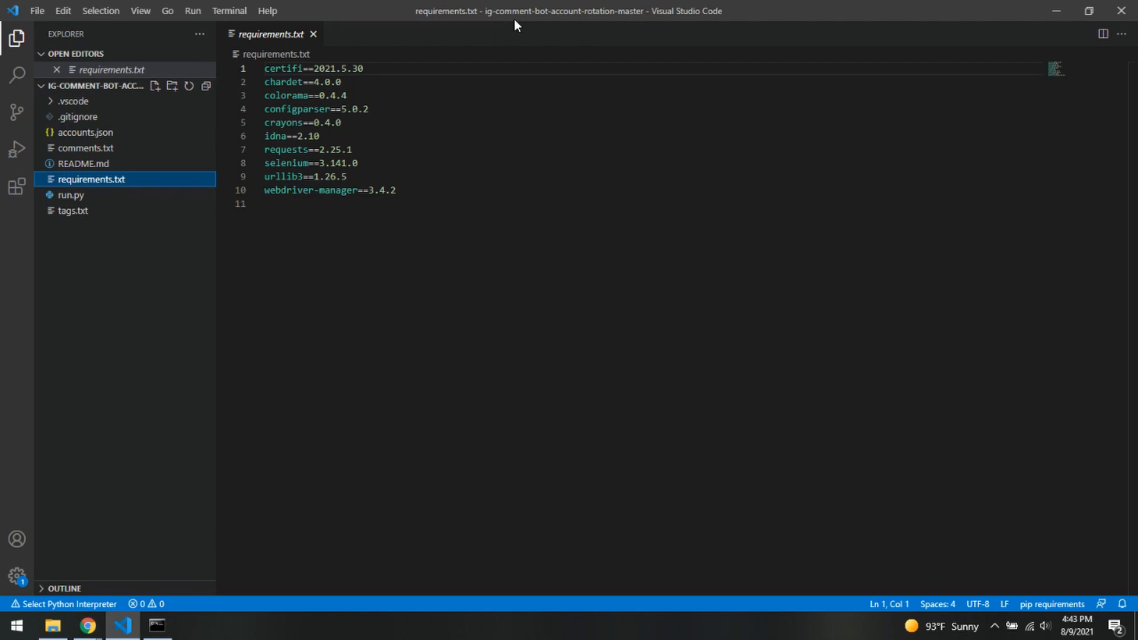
mouse_move(738, 5)
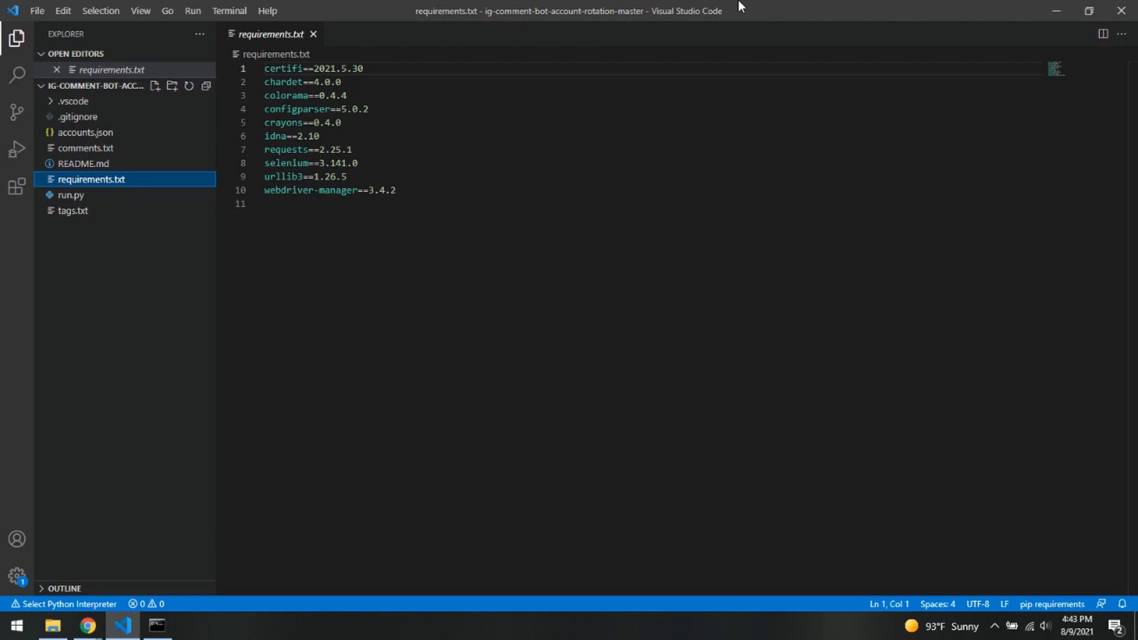
mouse_move(156, 625)
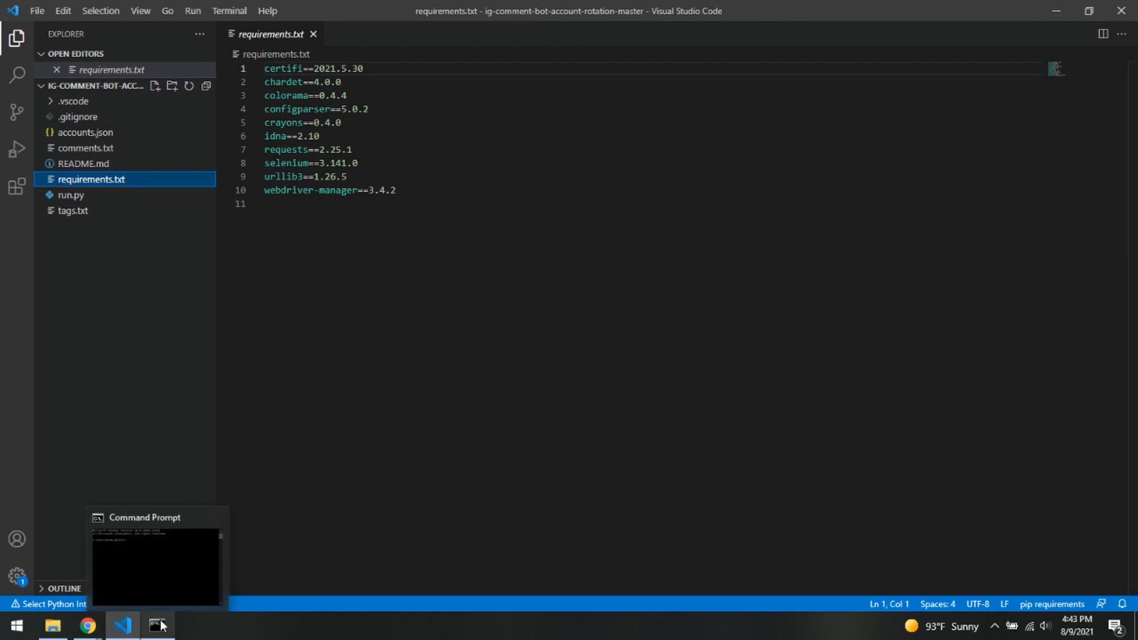
- Bring up Command Prompt over the editor and change directory into the Desktop
left_click(156, 567)
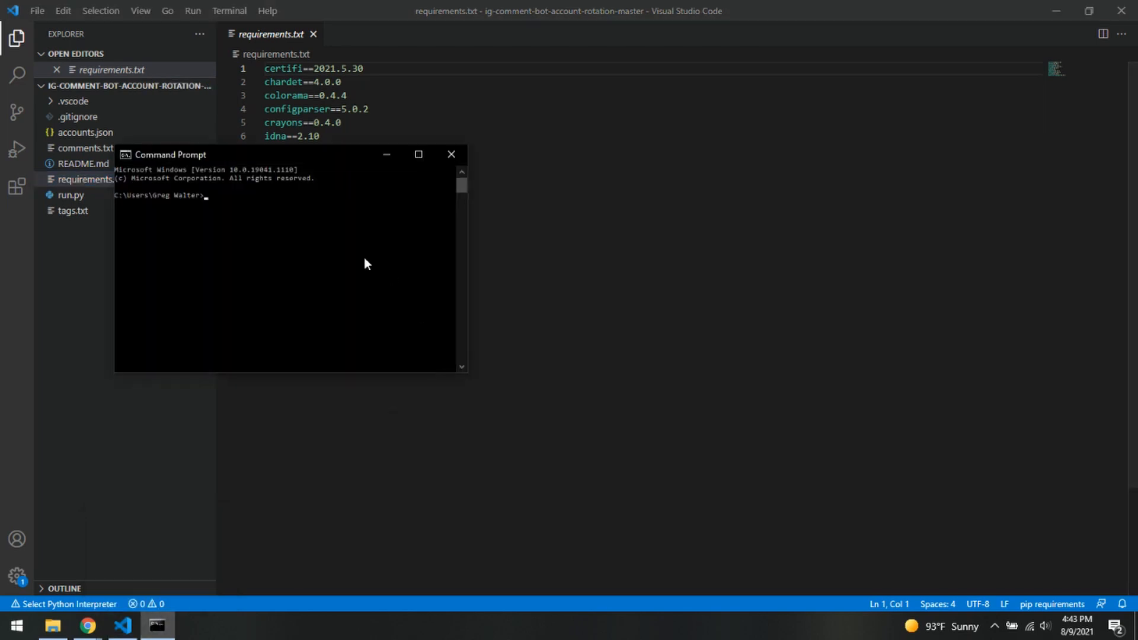
left_click_drag(170, 154, 419, 146)
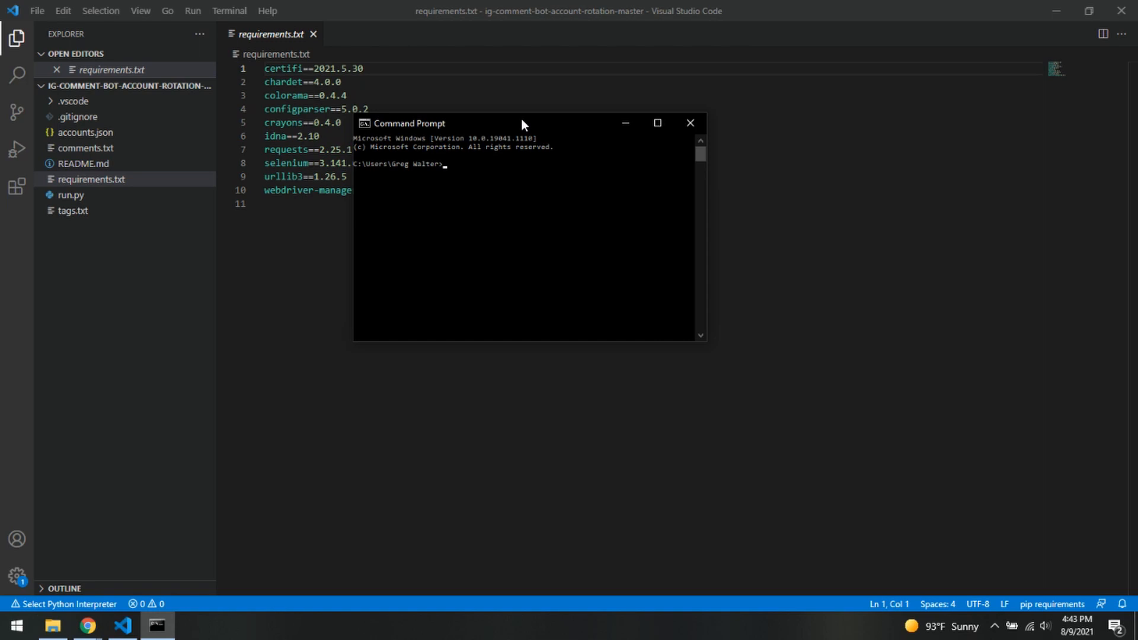
type("cd des")
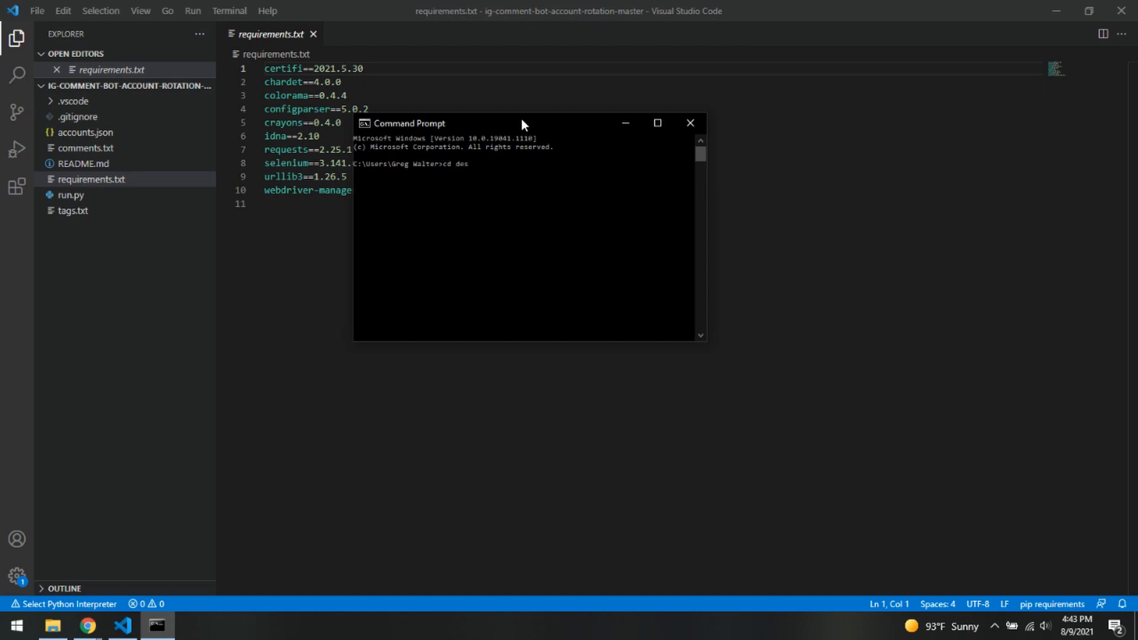
key("Return")
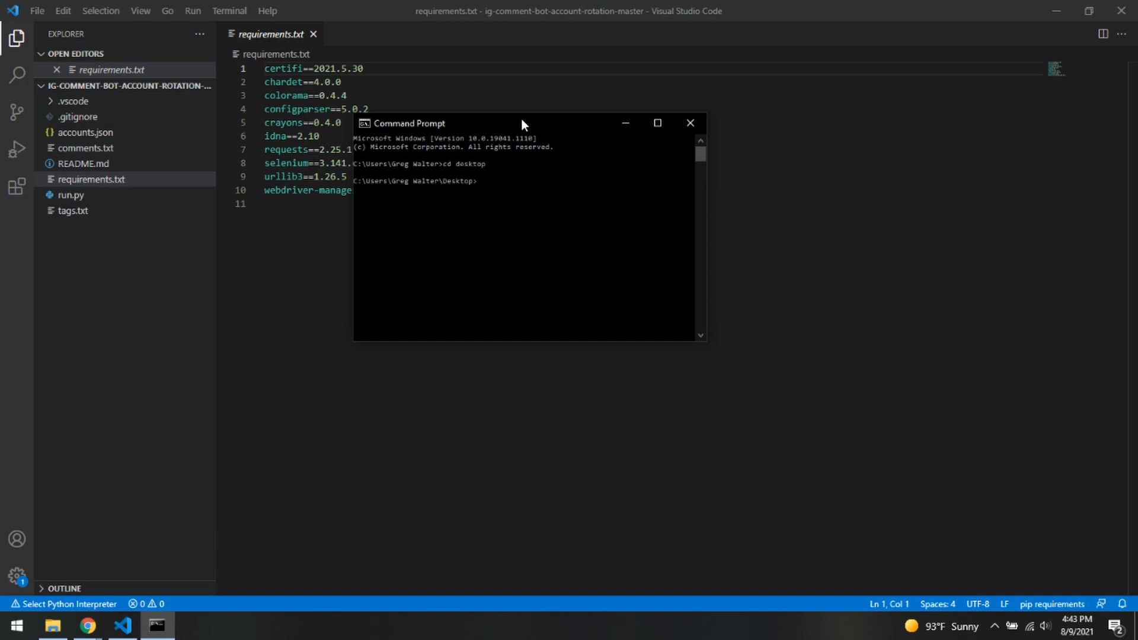
- Change directory into the ig-comment-bot-account-rotation-master folder
type("cd in")
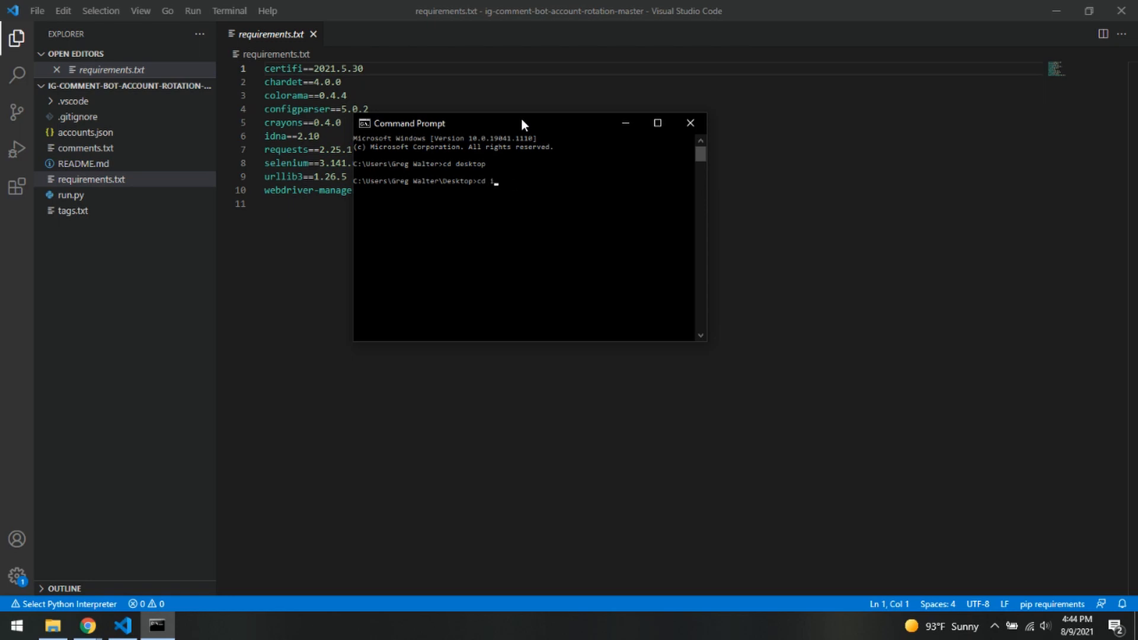
type("ig-comment-bot-account-rotation")
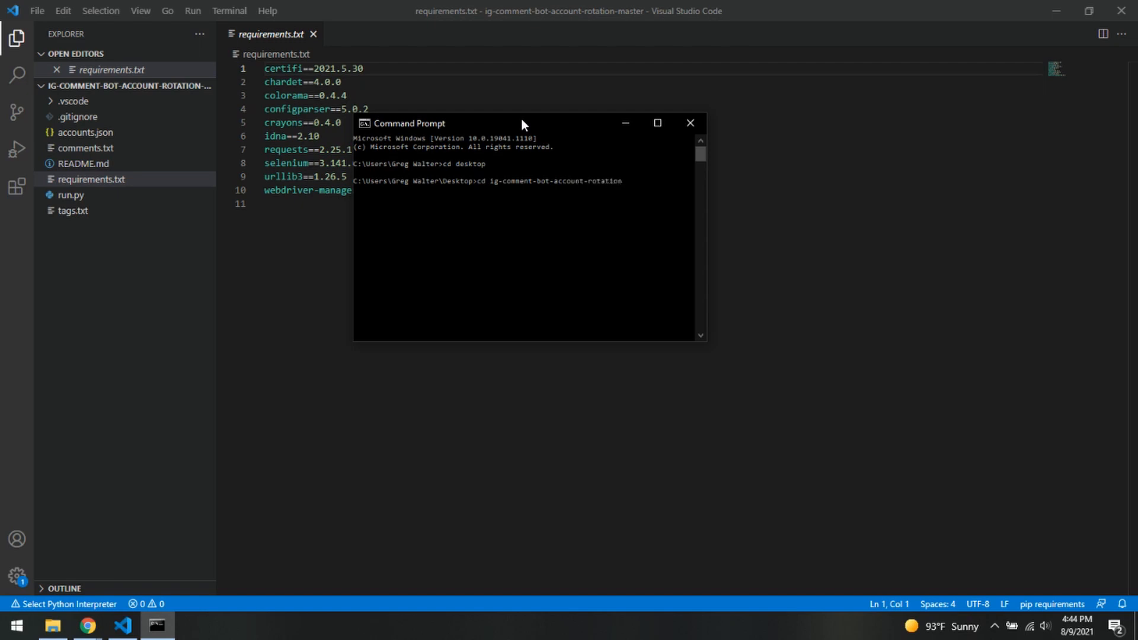
type("-master")
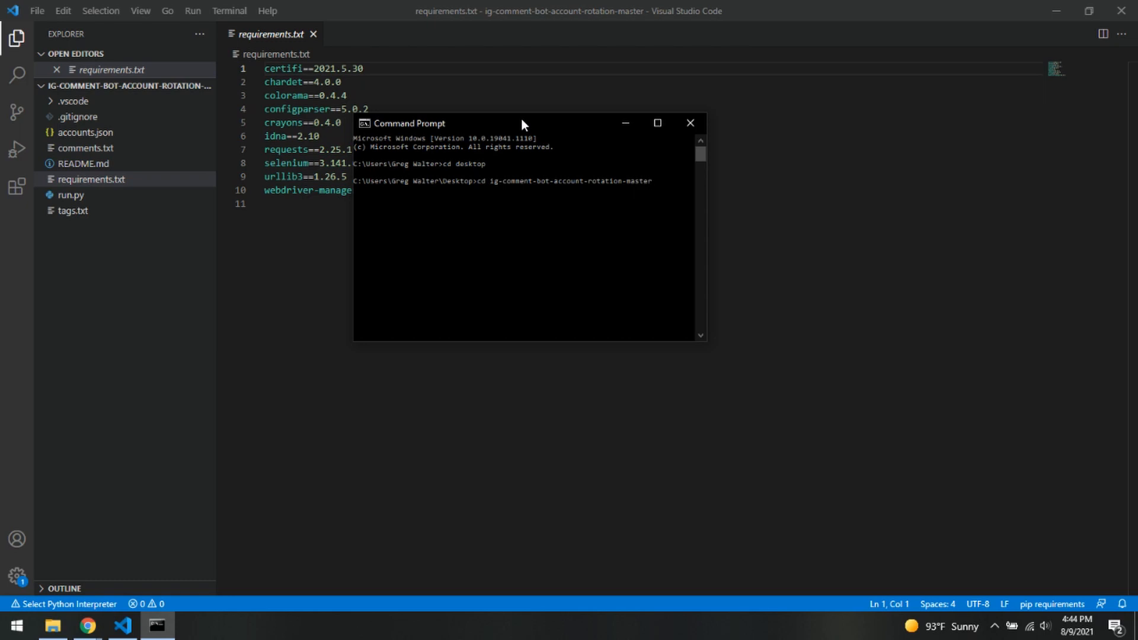
key("Return")
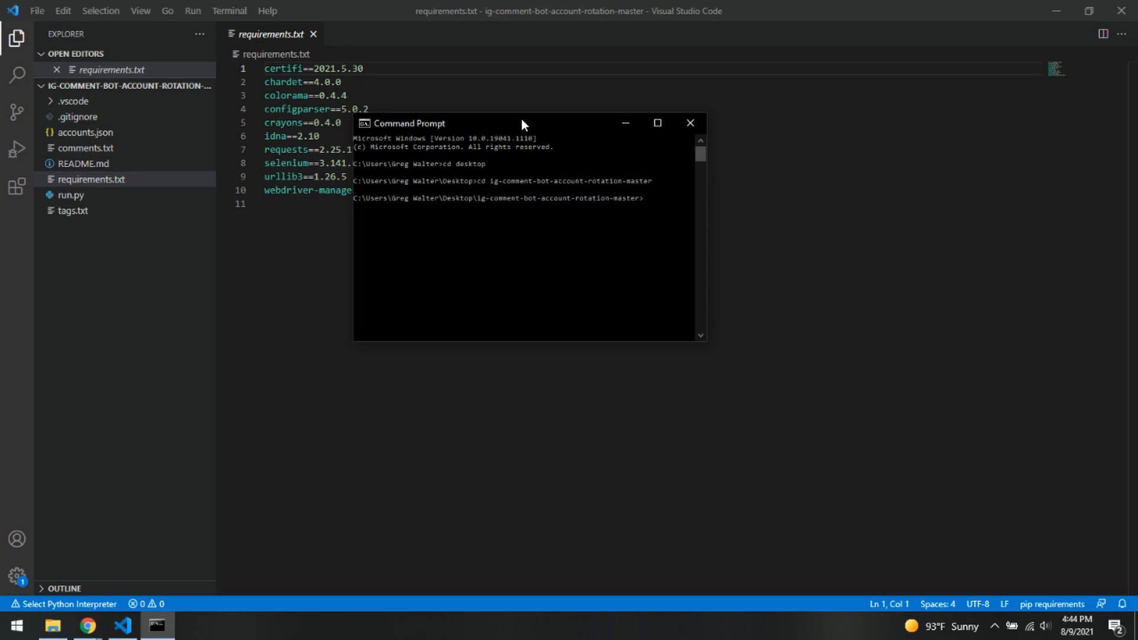
- Run 'pip install -r requirements.txt' to install the bot's required packages
type("pip install -r require")
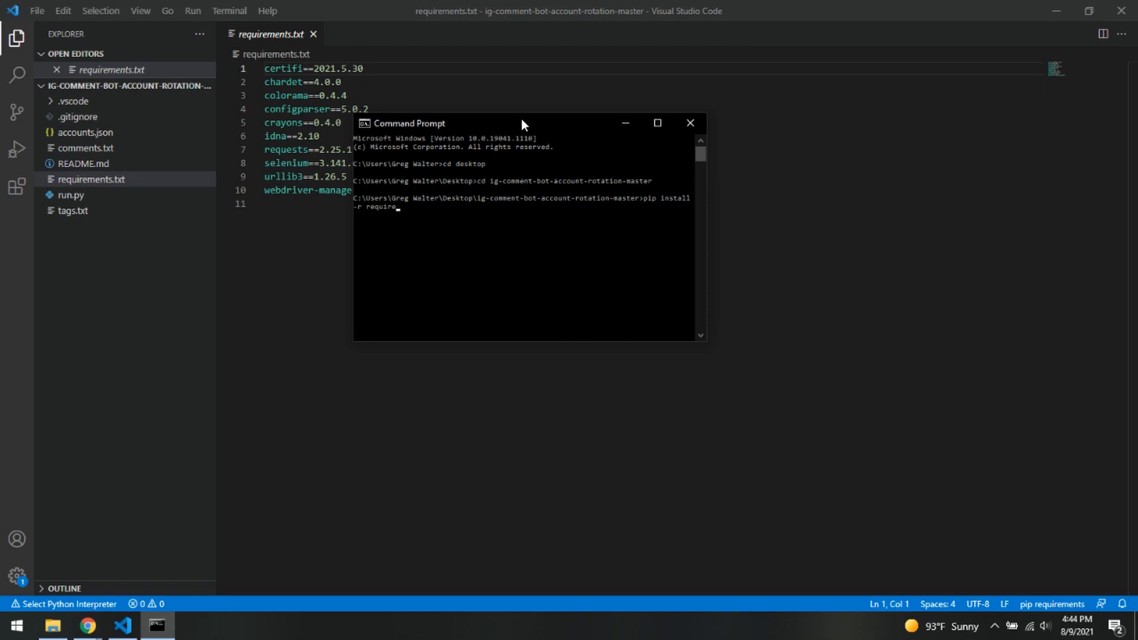
type("ments.txt")
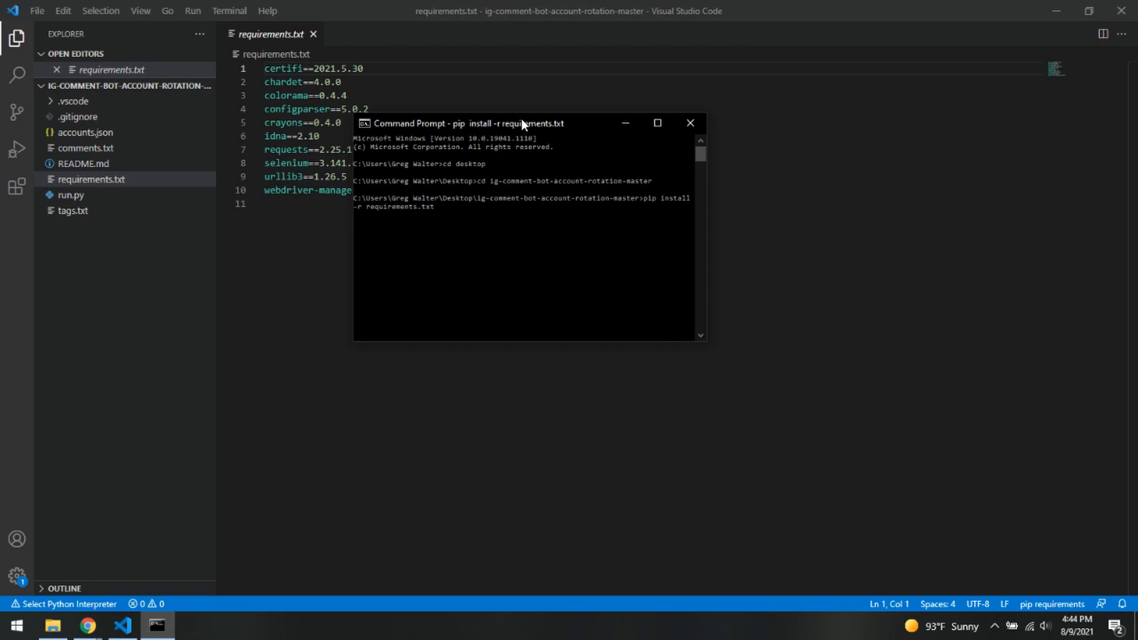
mouse_move(479, 294)
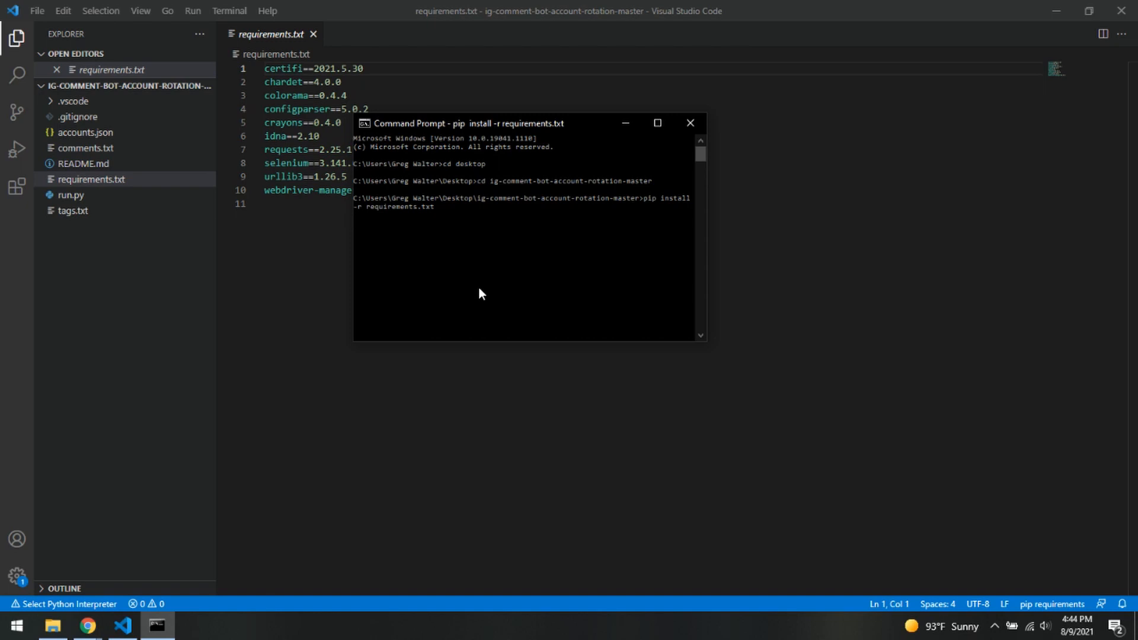
key("Return")
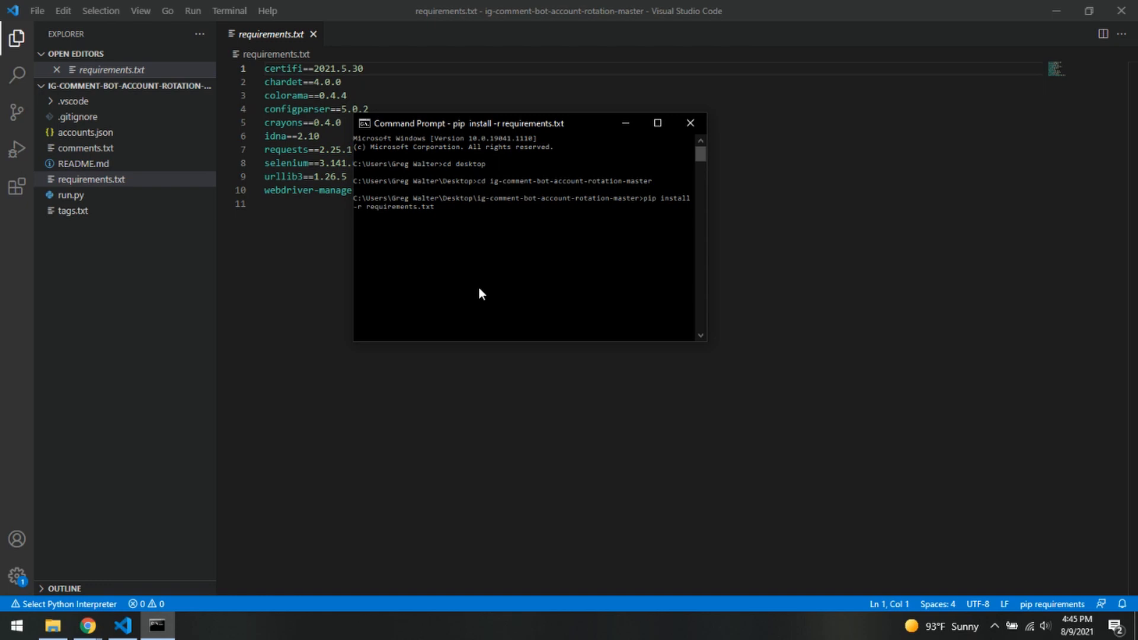
mouse_move(488, 284)
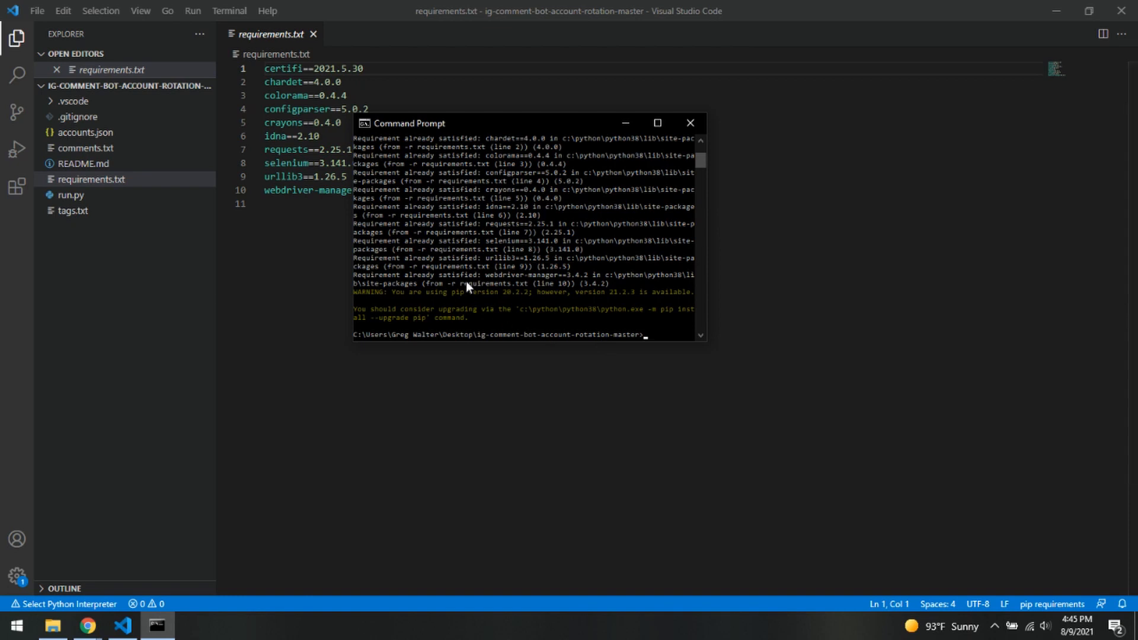
mouse_move(526, 305)
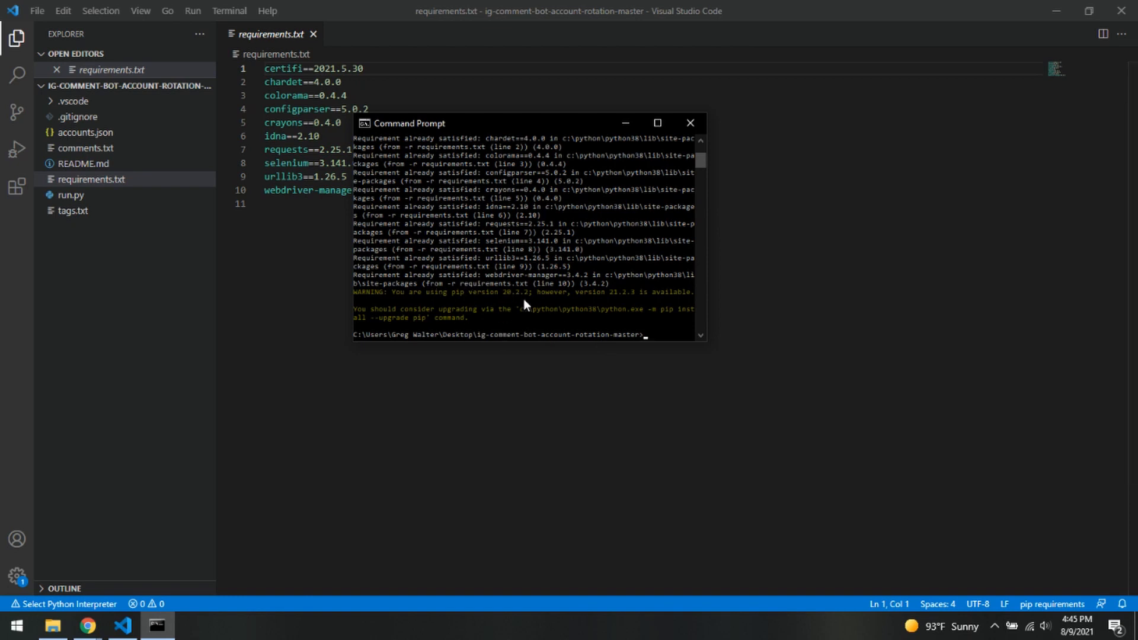
mouse_move(667, 211)
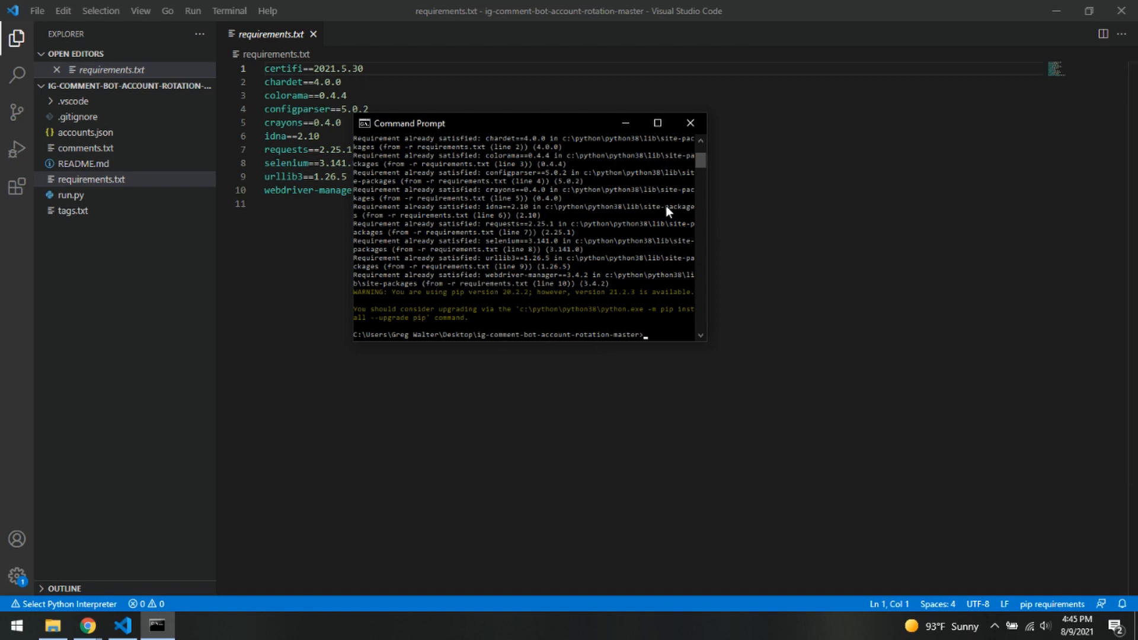
mouse_move(624, 122)
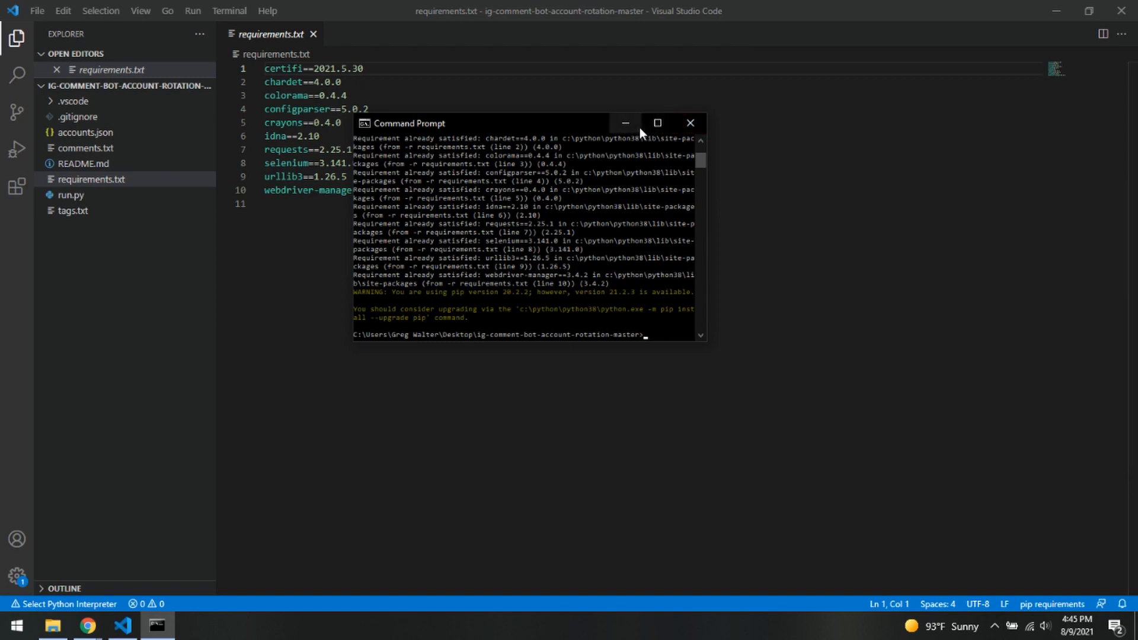
mouse_move(623, 123)
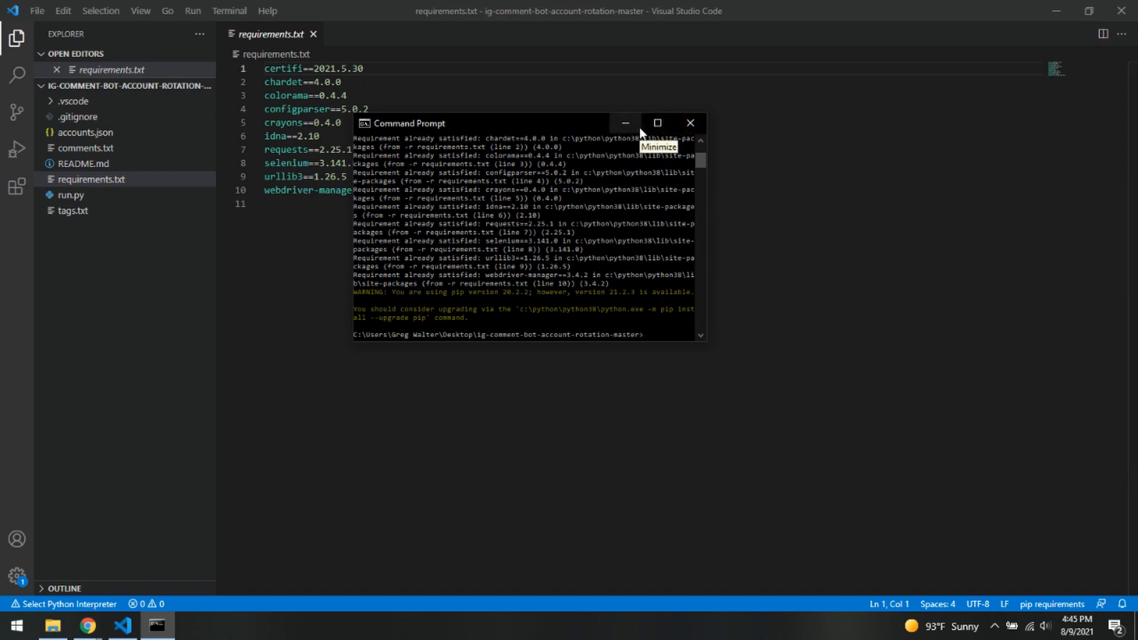
mouse_move(641, 133)
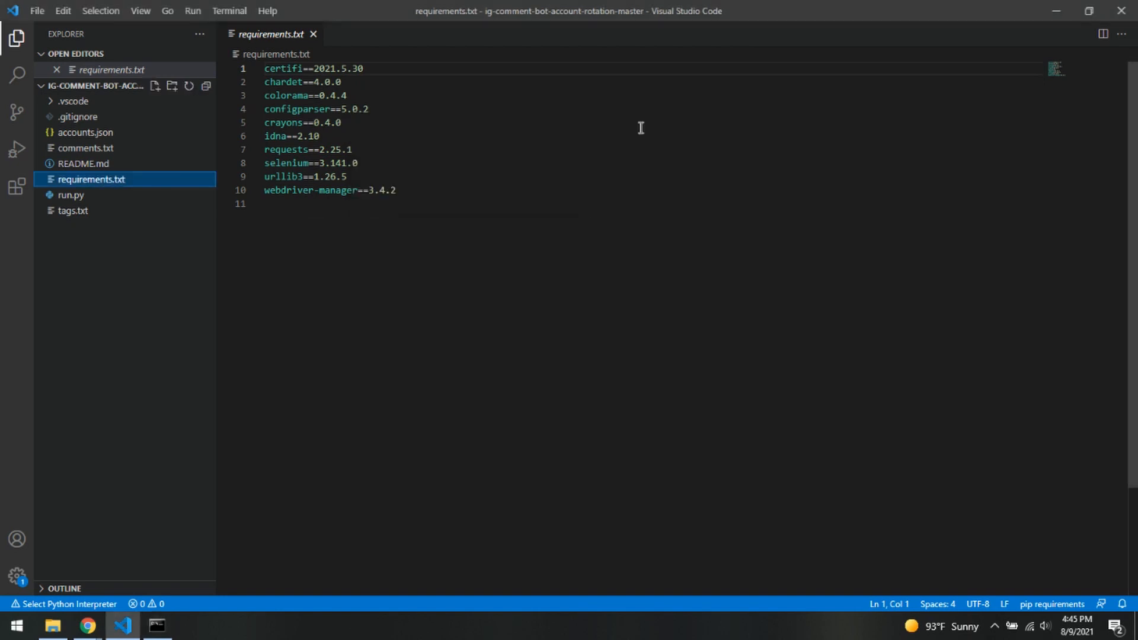
mouse_move(51, 626)
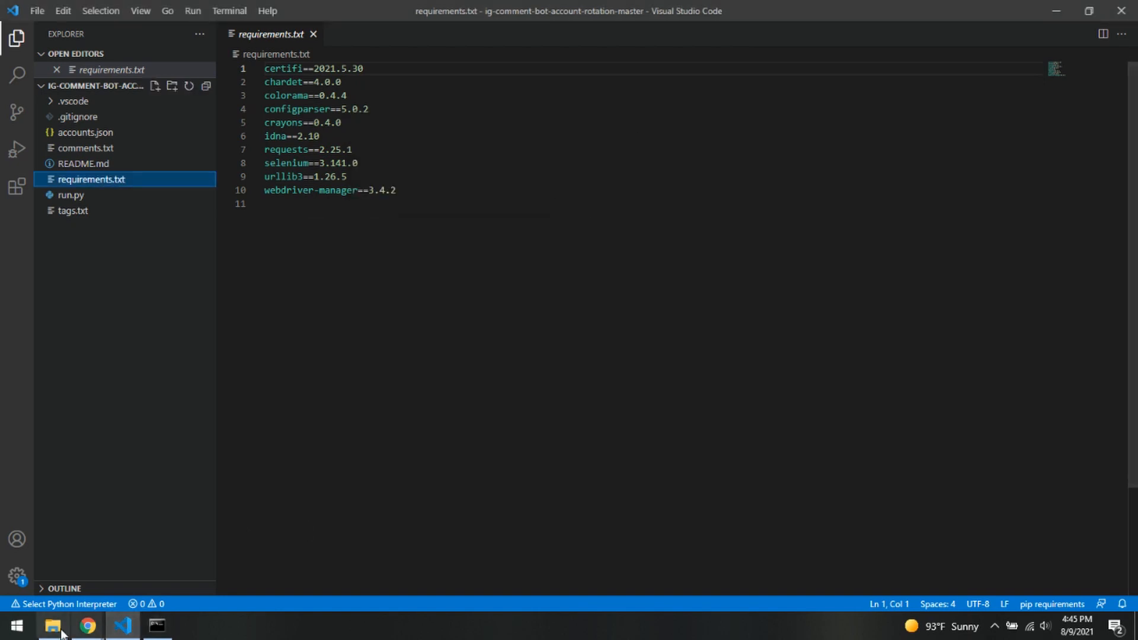
- Open the project folder in File Explorer and launch the run.py bot script
left_click(51, 626)
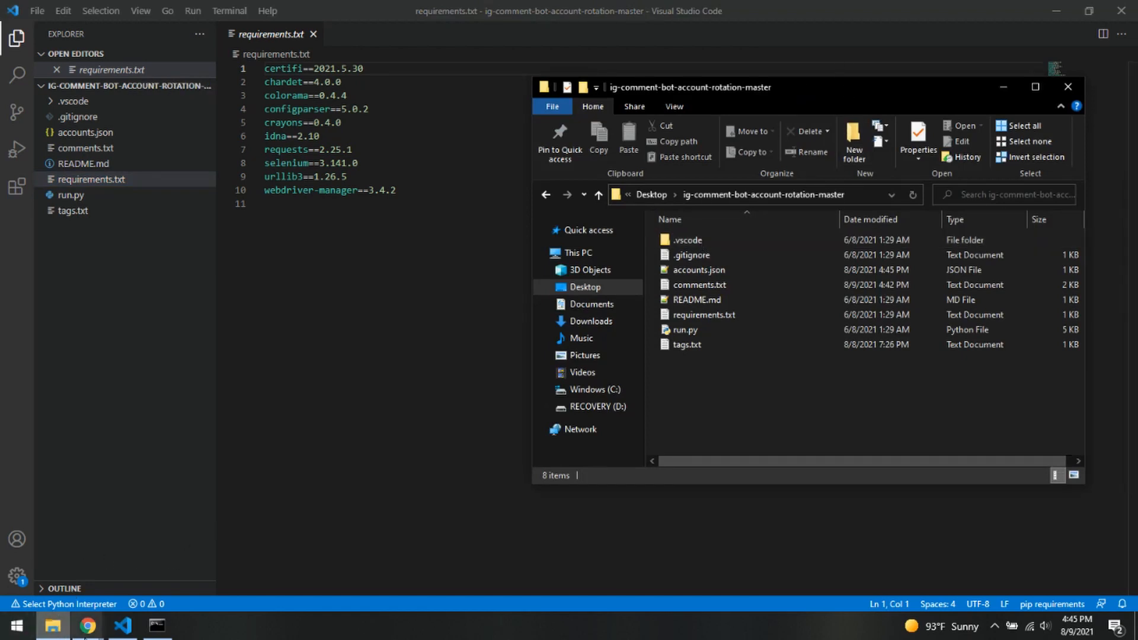
left_click(579, 286)
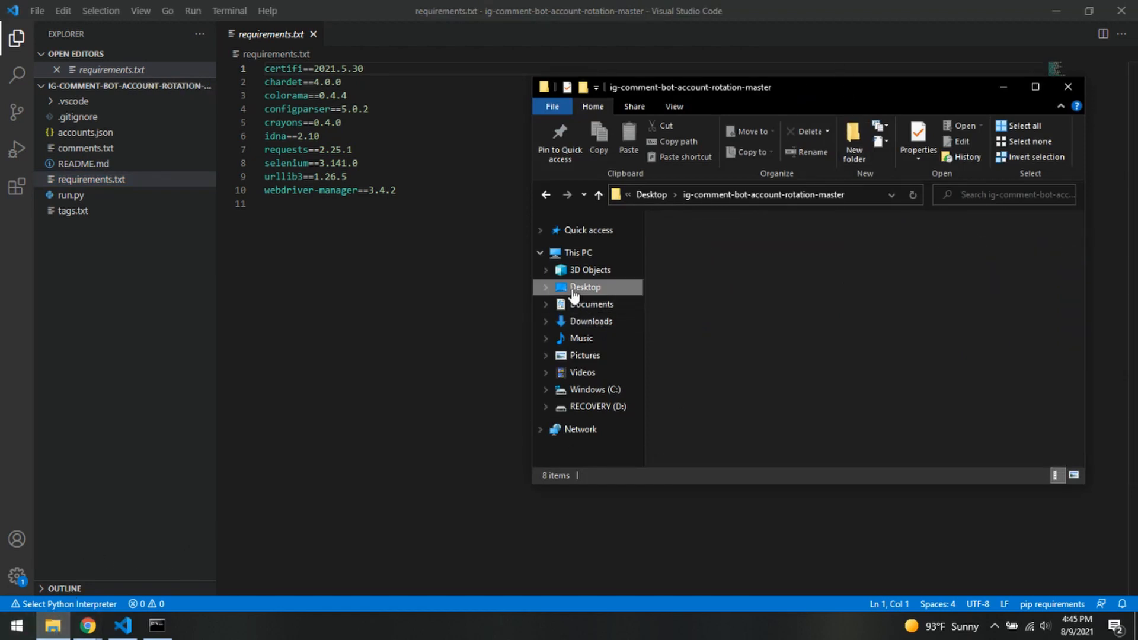
left_click(585, 287)
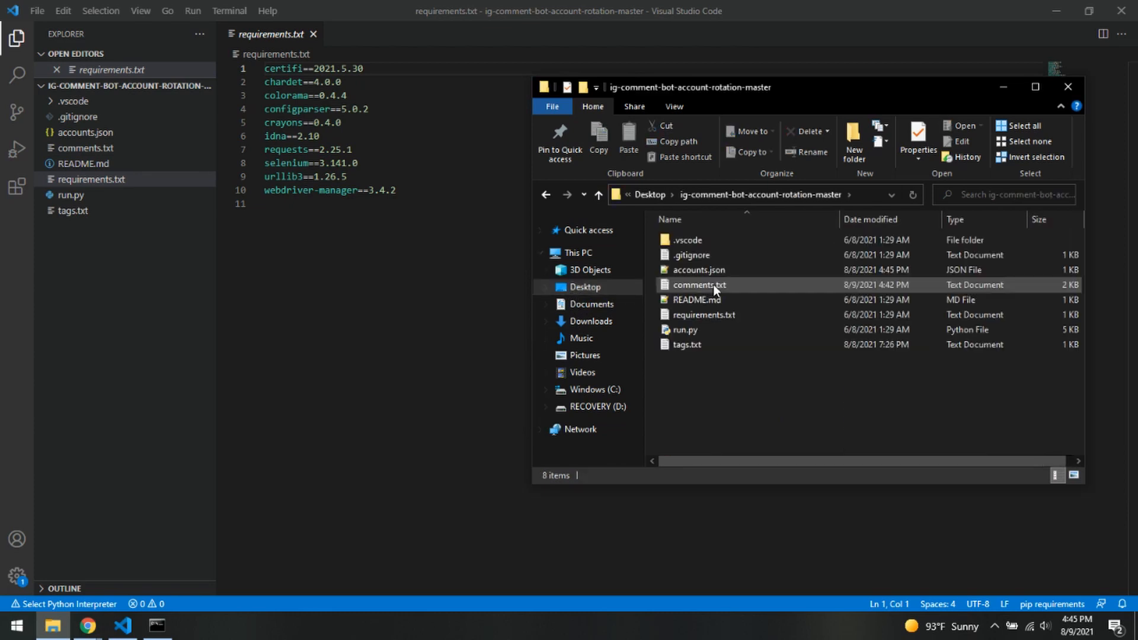
left_click(683, 330)
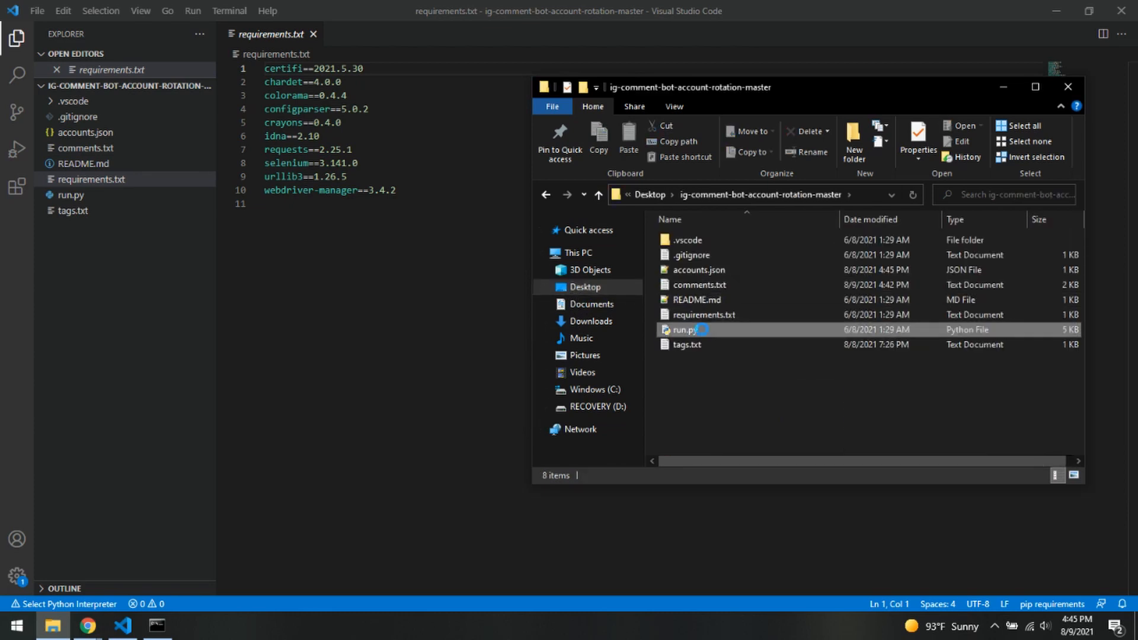
left_click(687, 330)
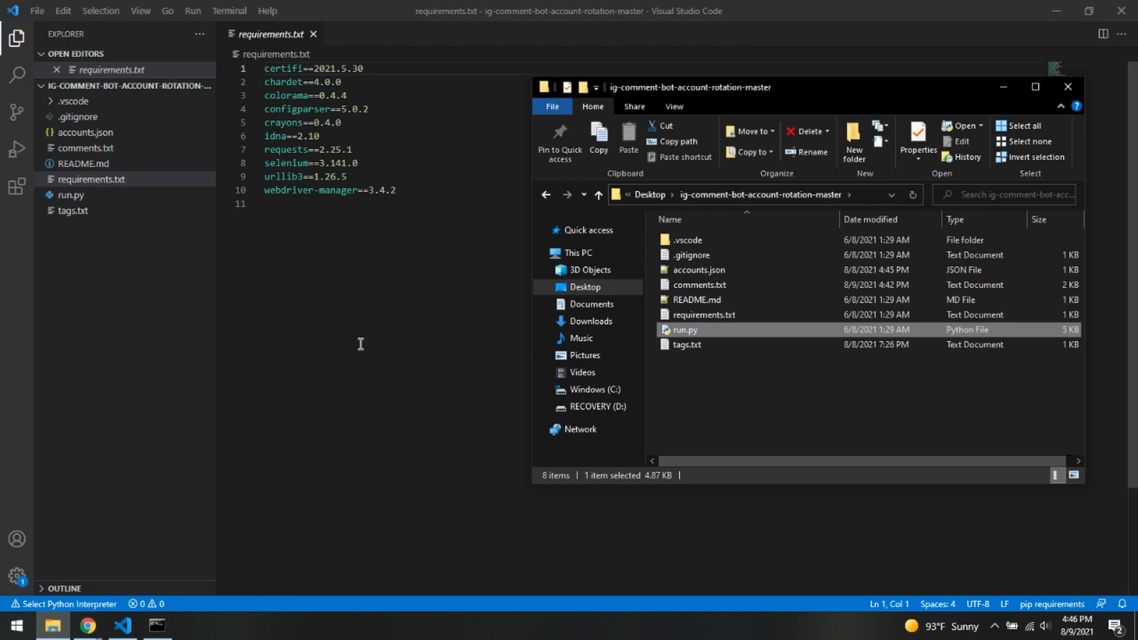
double_click(683, 330)
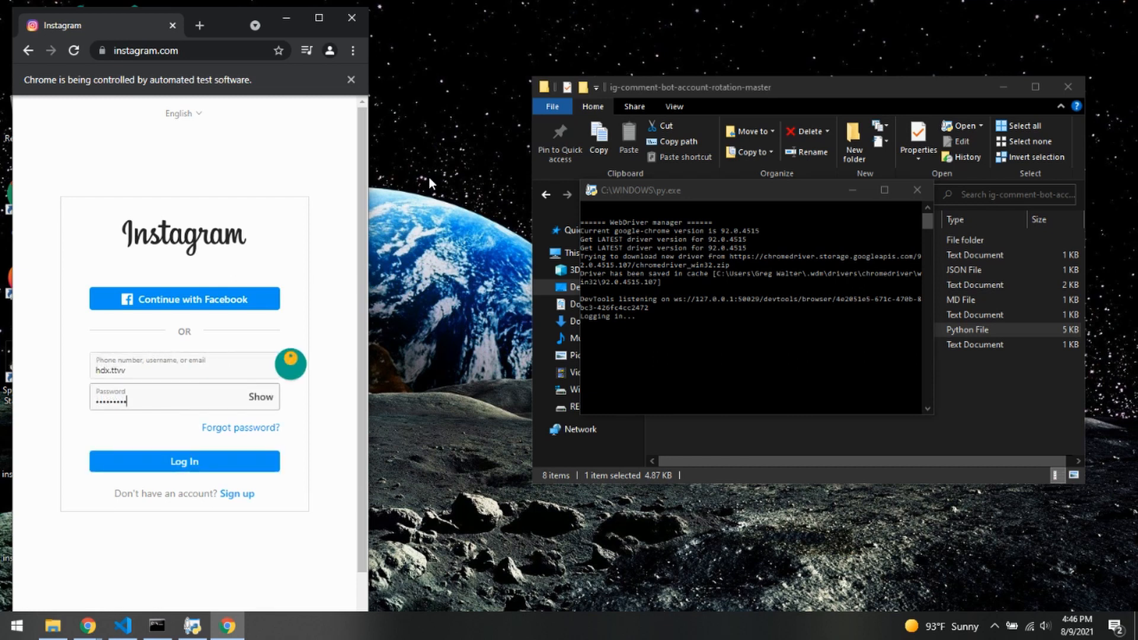
- Log the bot account into Instagram and reach the #bestfortnitekills hashtag page
left_click(184, 461)
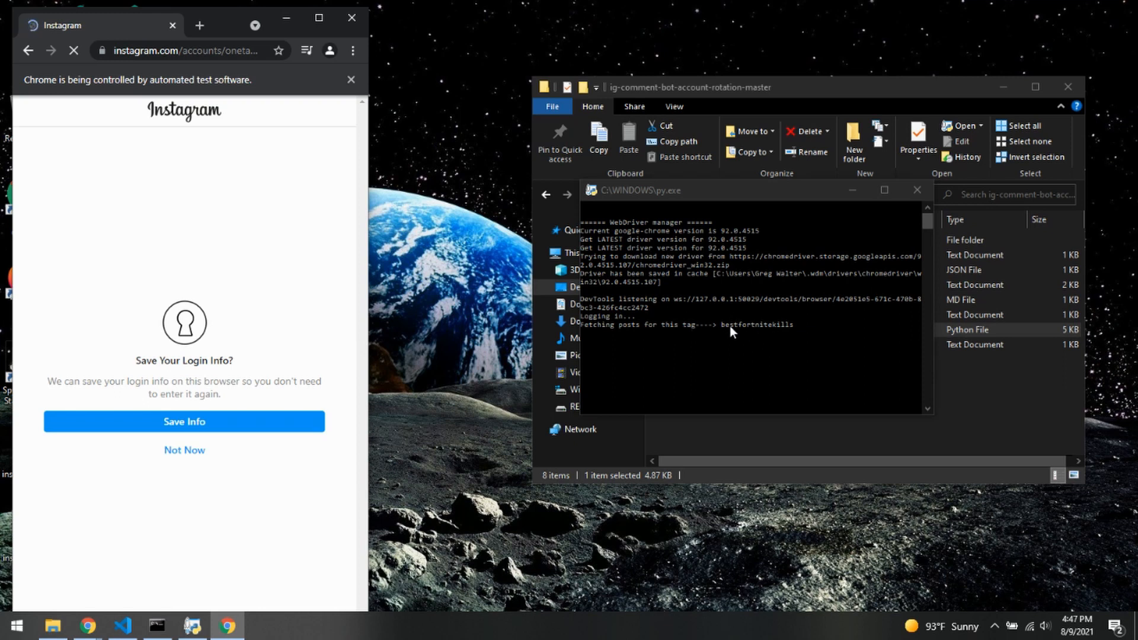
mouse_move(763, 340)
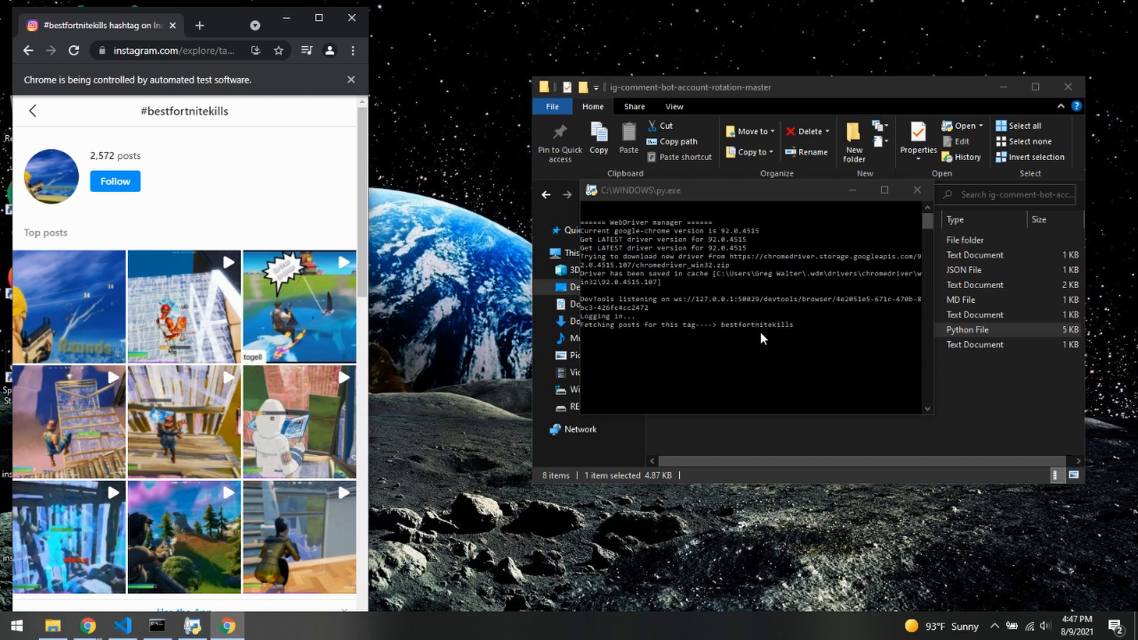
- Post the comment 'Follow and DM me!' on a #bestfortnitekills post and move to the next
scroll("down", 3)
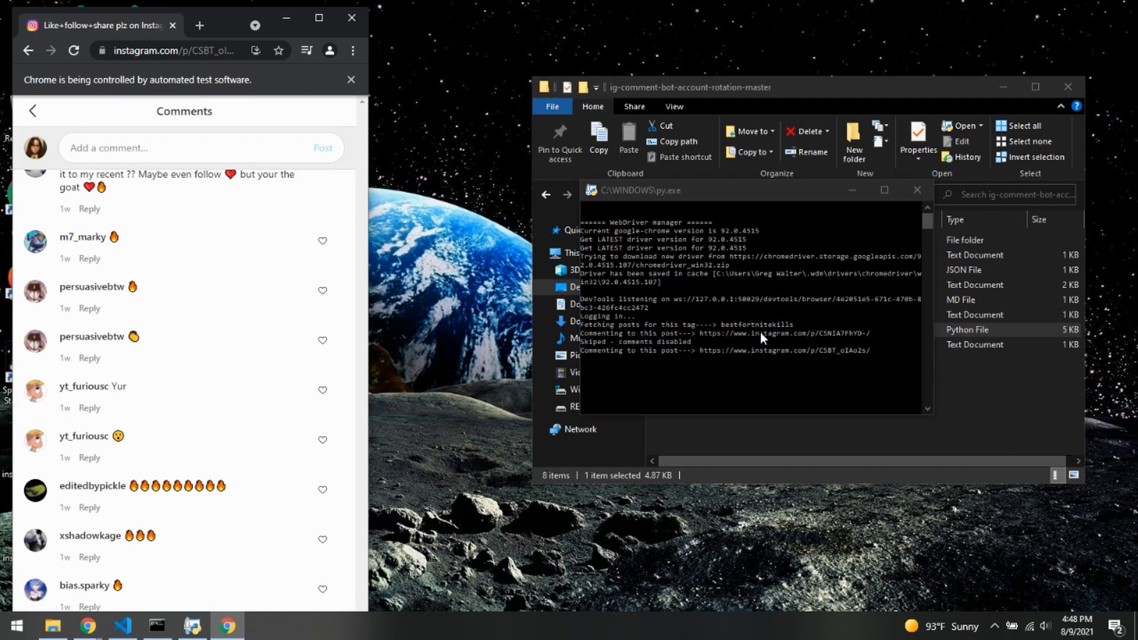
type("Follow and DM me!")
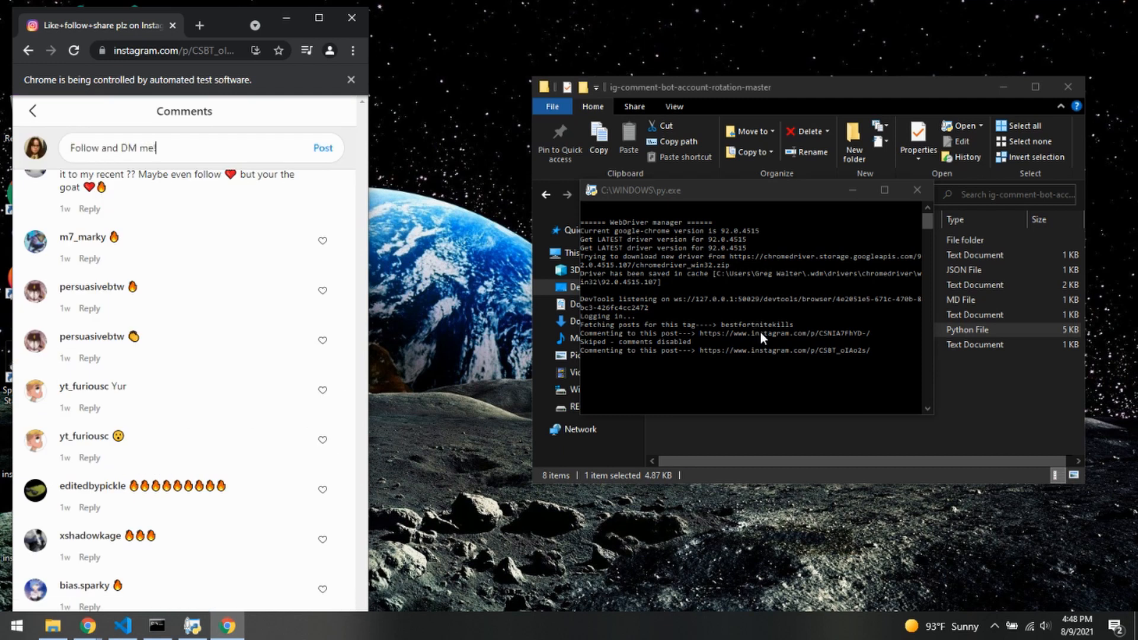
left_click(322, 148)
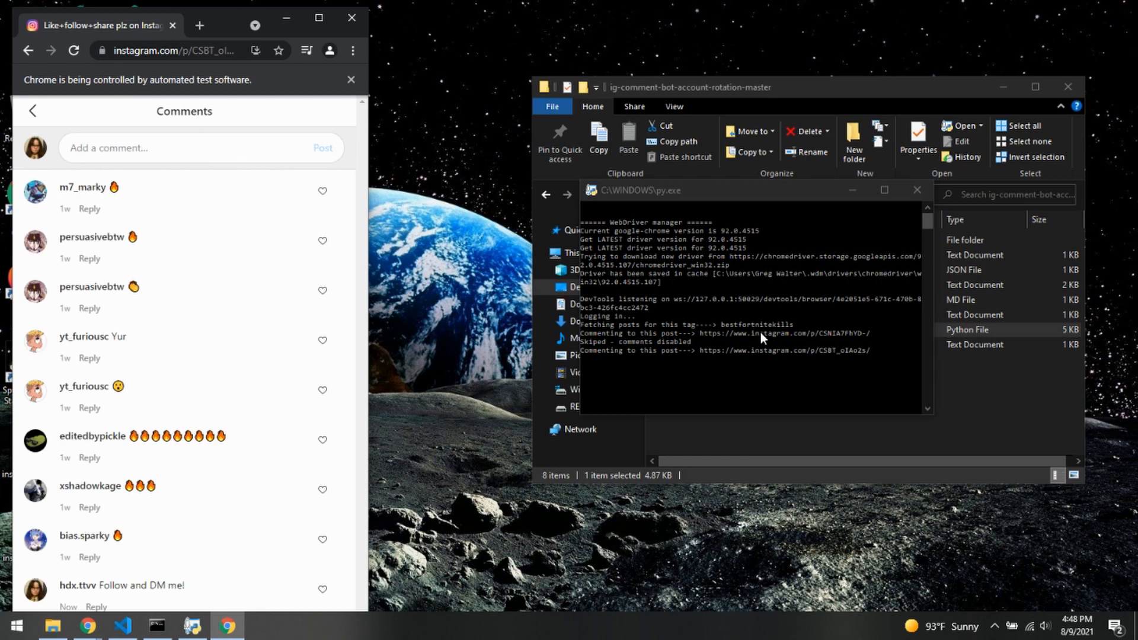
mouse_move(434, 335)
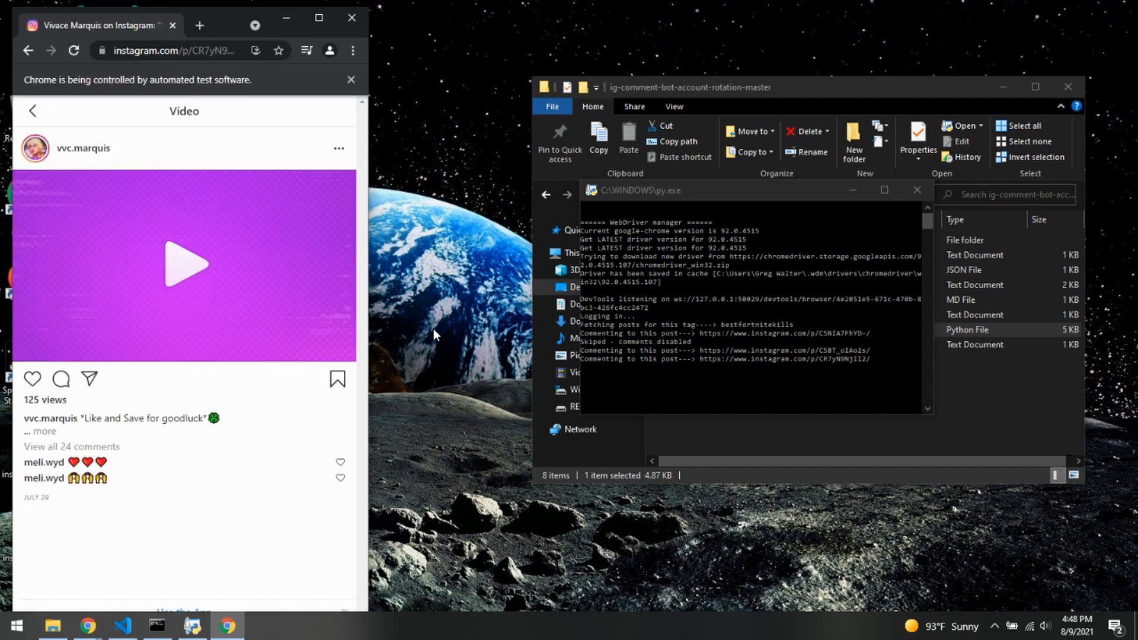
mouse_move(429, 108)
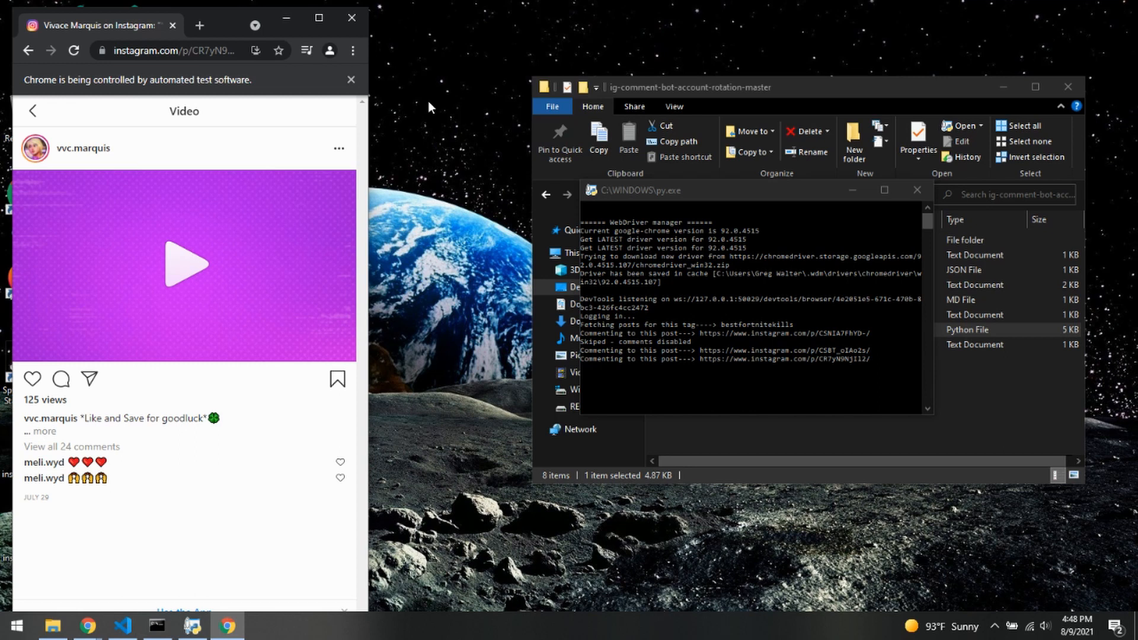